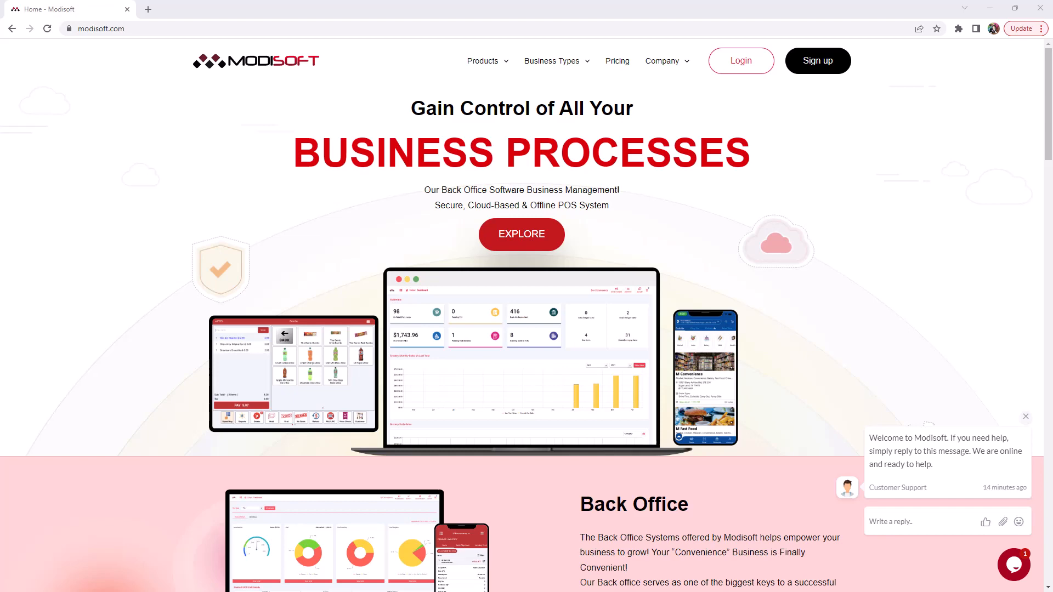
mouse_move(894, 119)
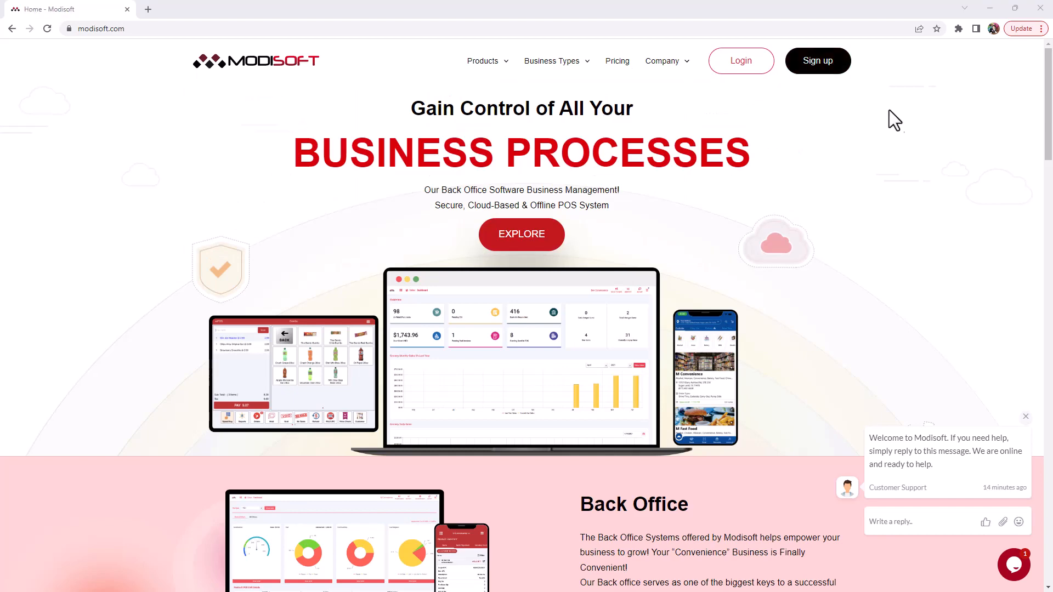
mouse_move(887, 93)
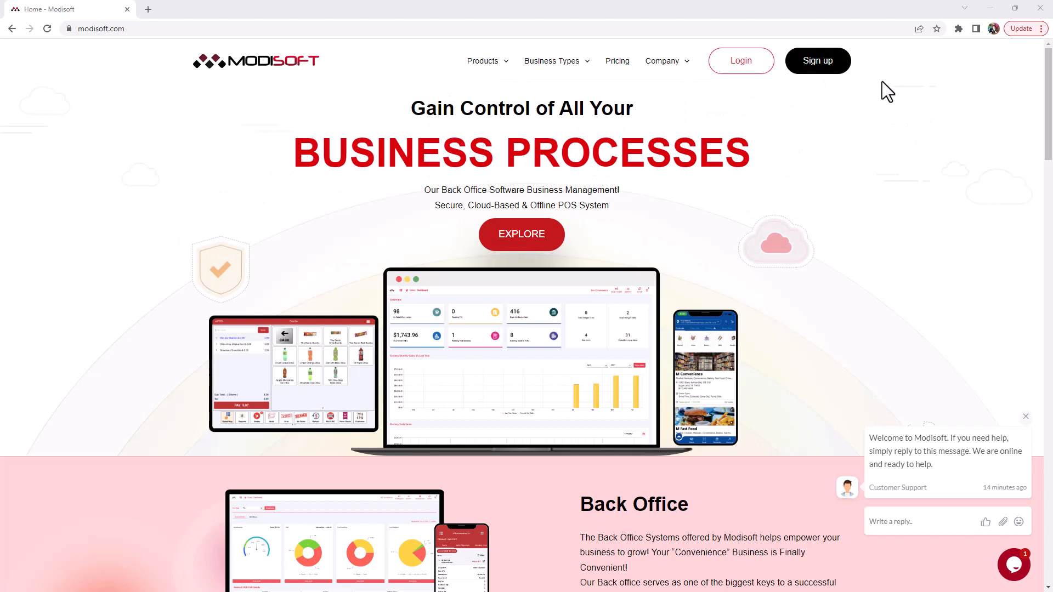
mouse_move(818, 60)
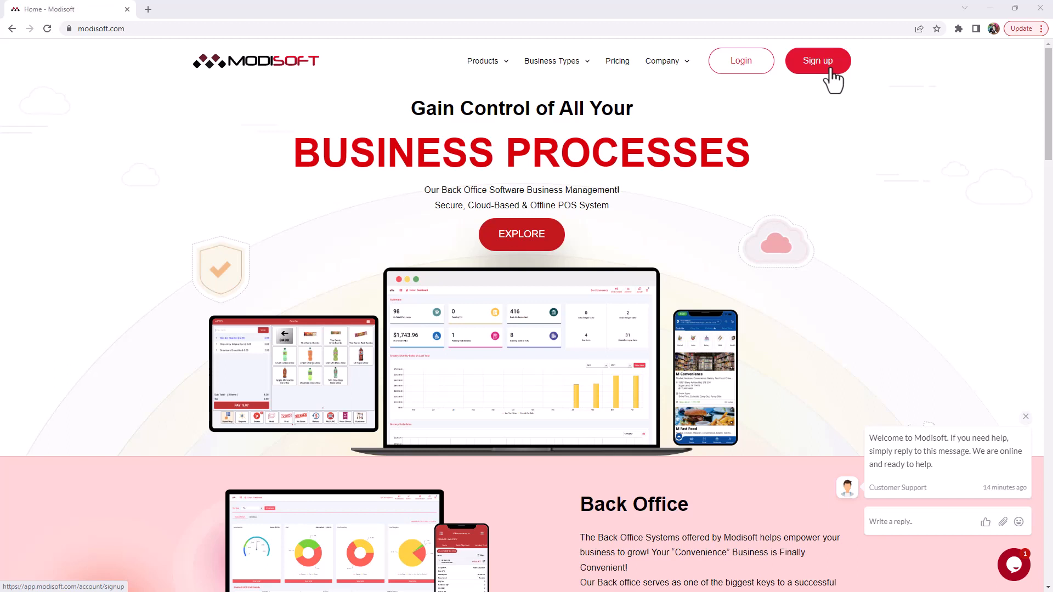
mouse_move(902, 71)
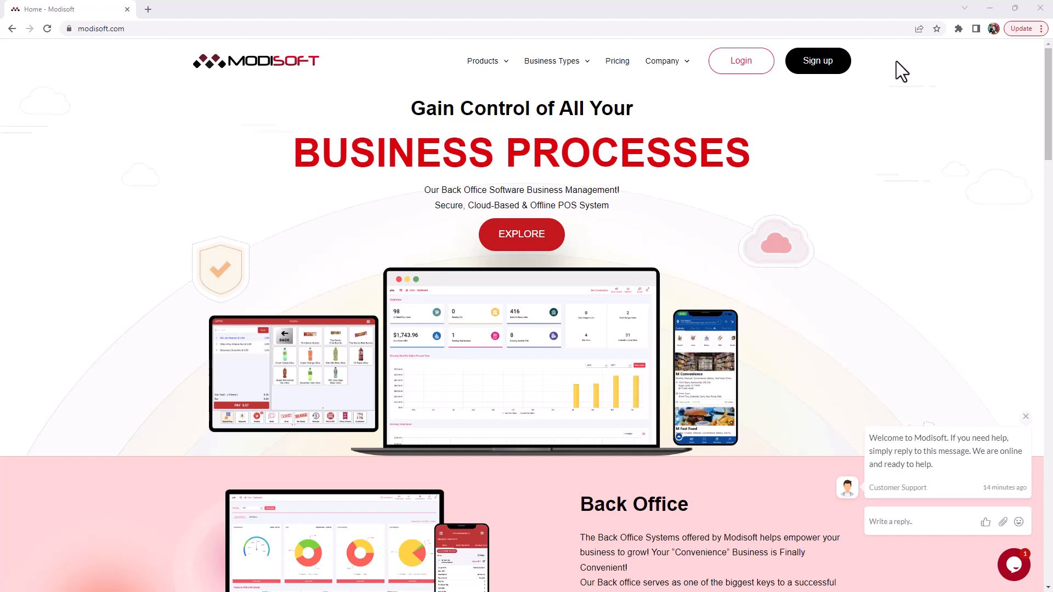
mouse_move(905, 86)
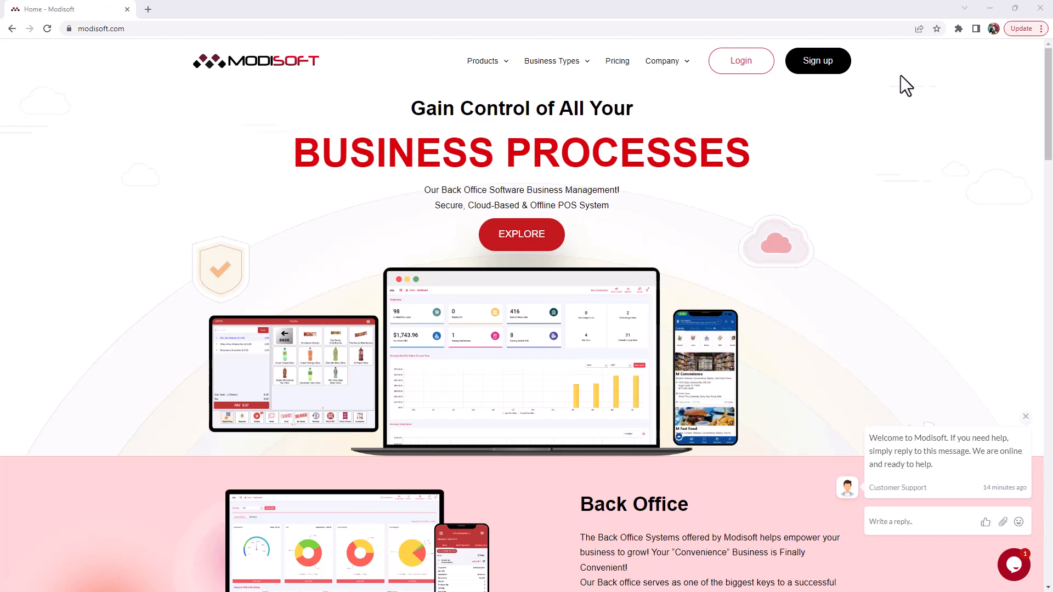
mouse_move(907, 72)
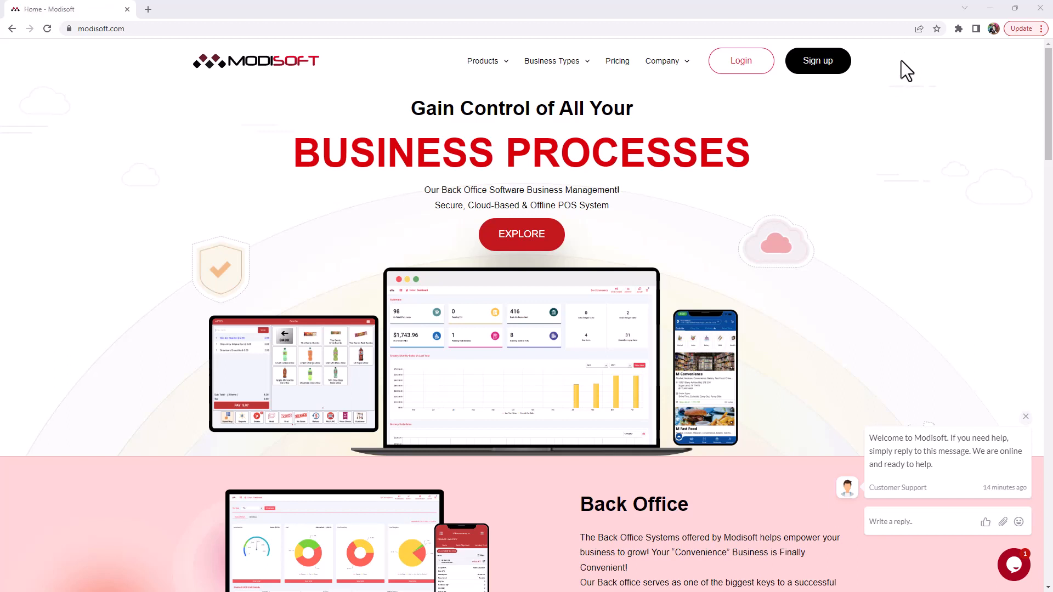
mouse_move(717, 175)
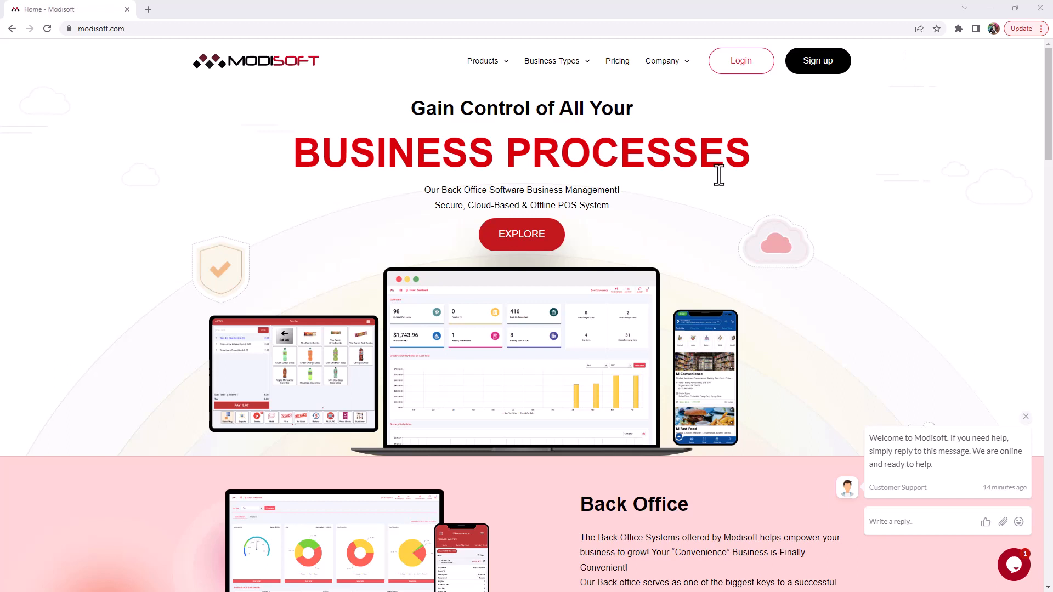
mouse_move(99, 46)
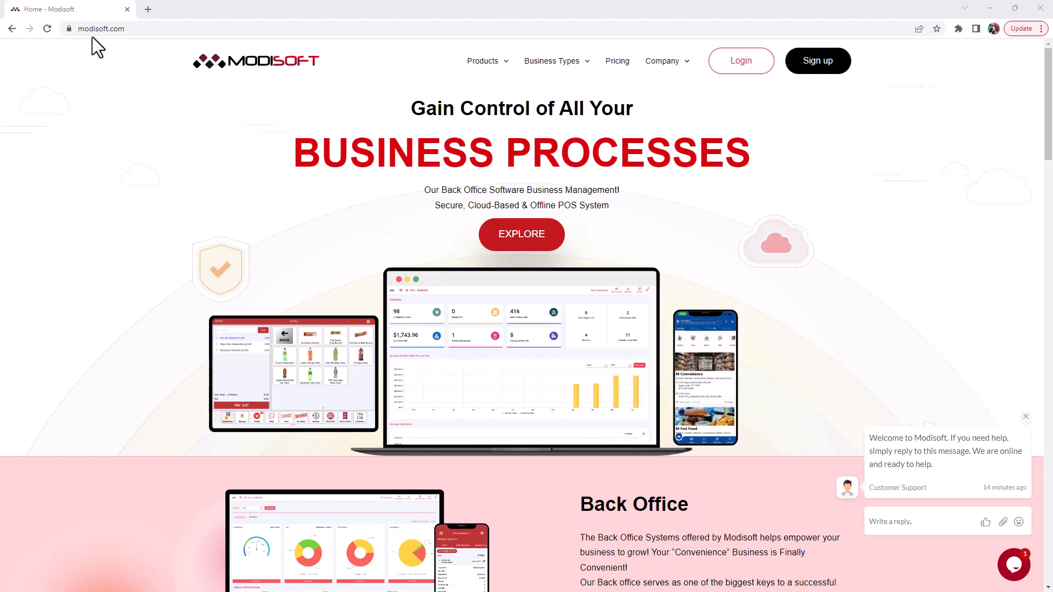
mouse_move(460, 163)
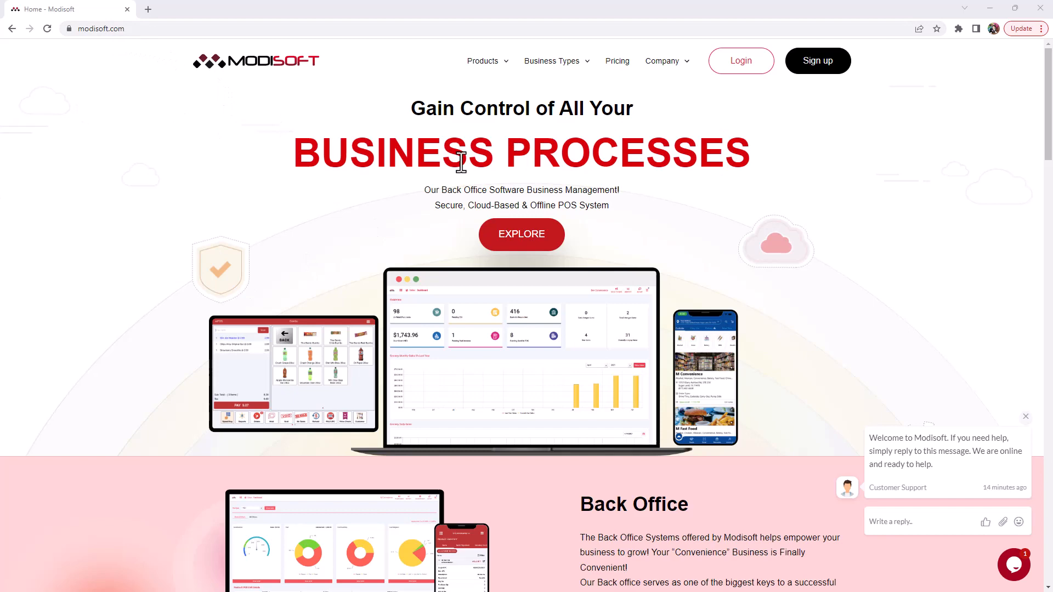
mouse_move(905, 73)
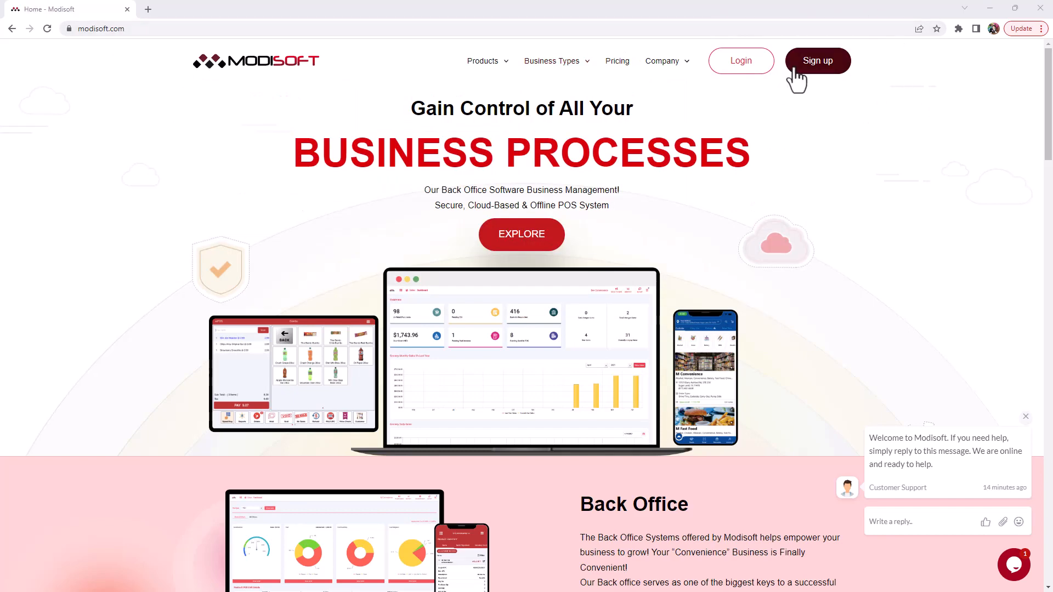
mouse_move(817, 61)
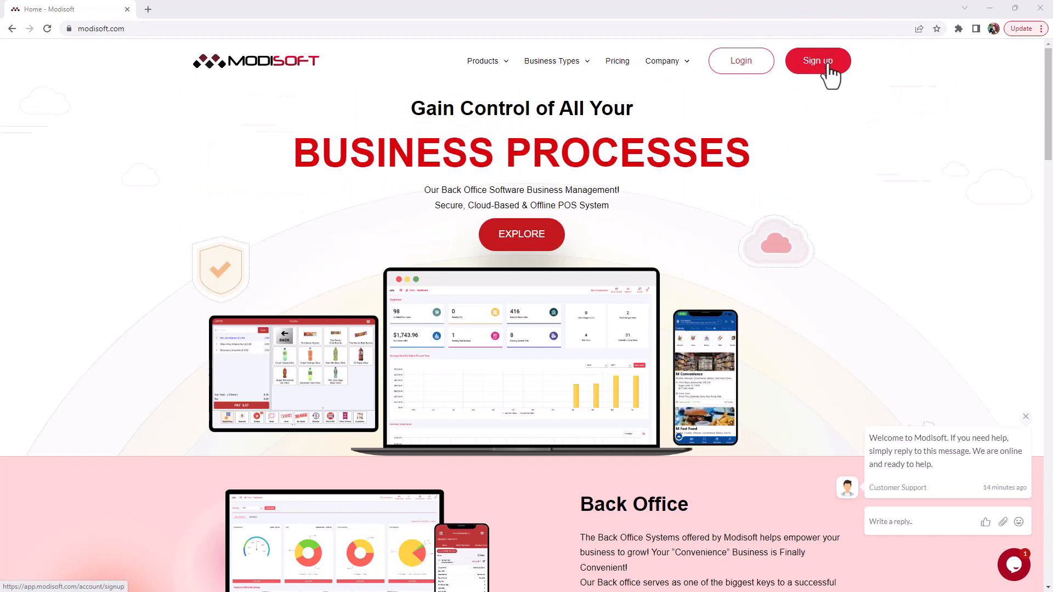
Leave the Modisoft homepage for the account sign-up page
left_click(1024, 417)
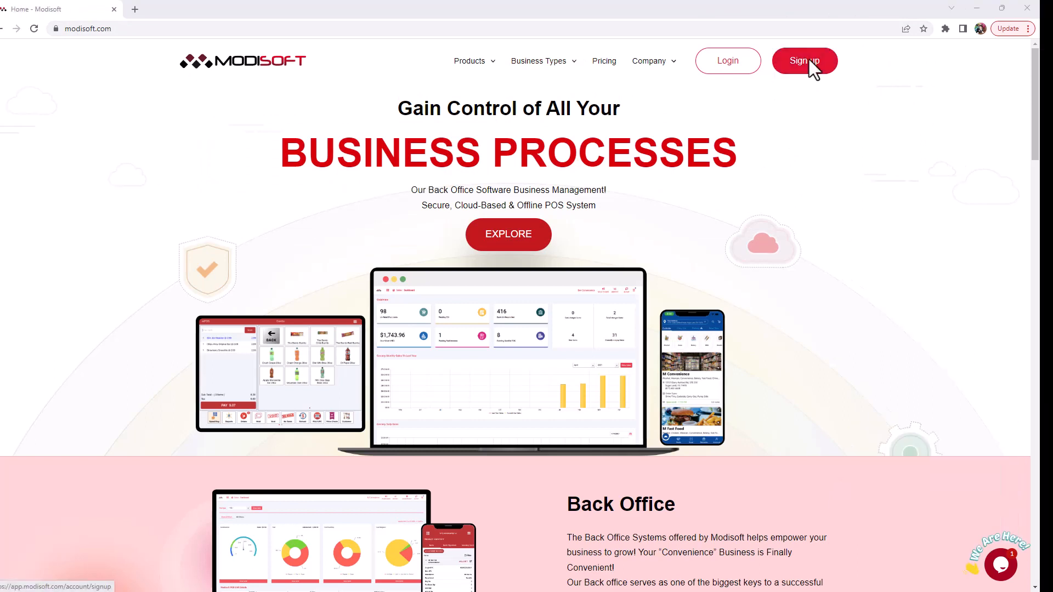
Fill both email fields, matching passwords meeting every requirement, and begin the CAPTCHA symbols
left_click(803, 61)
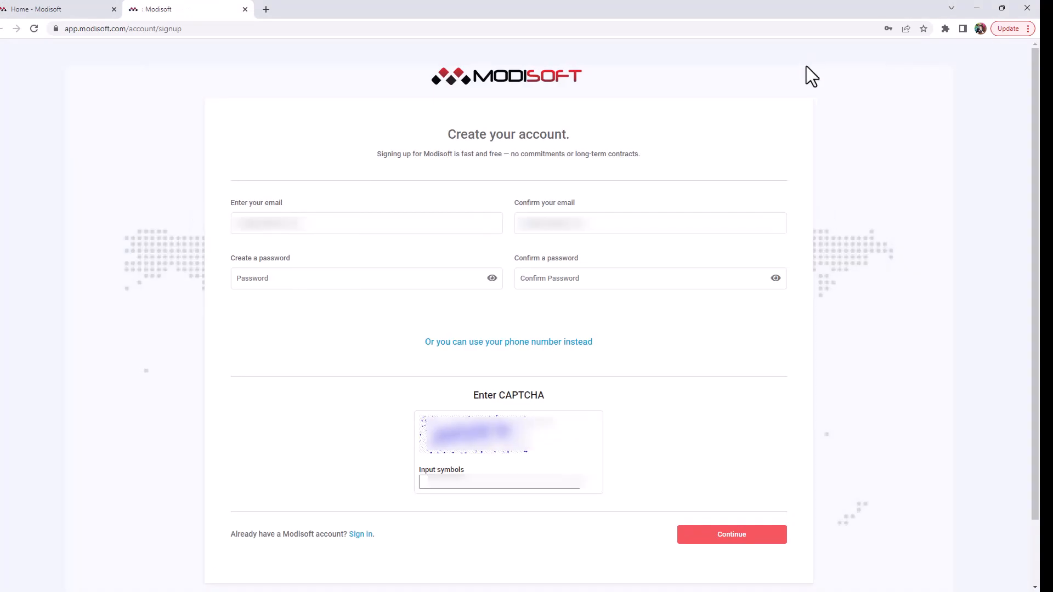
mouse_move(314, 222)
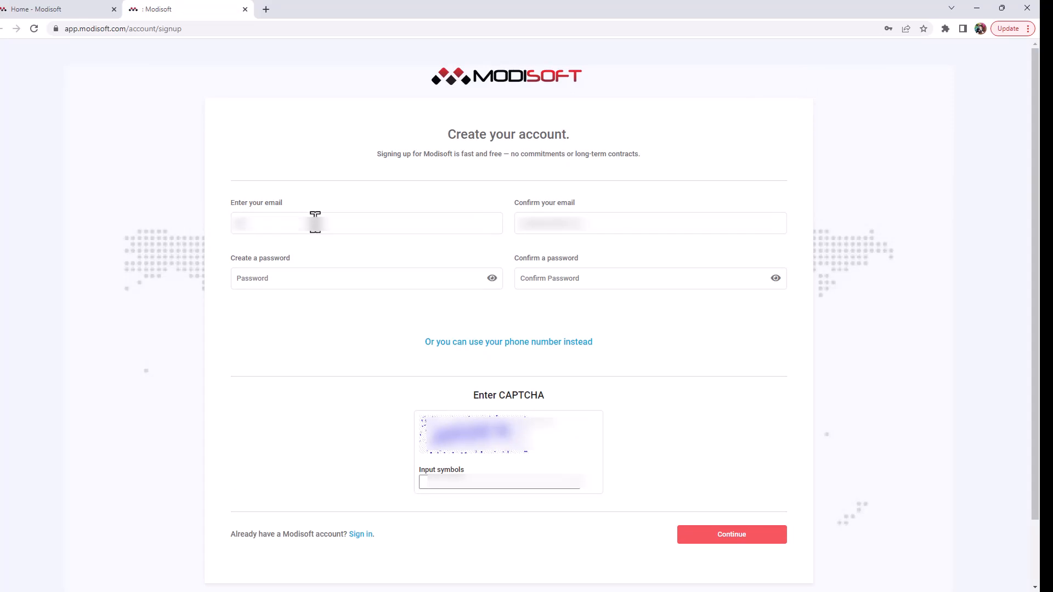
type("email")
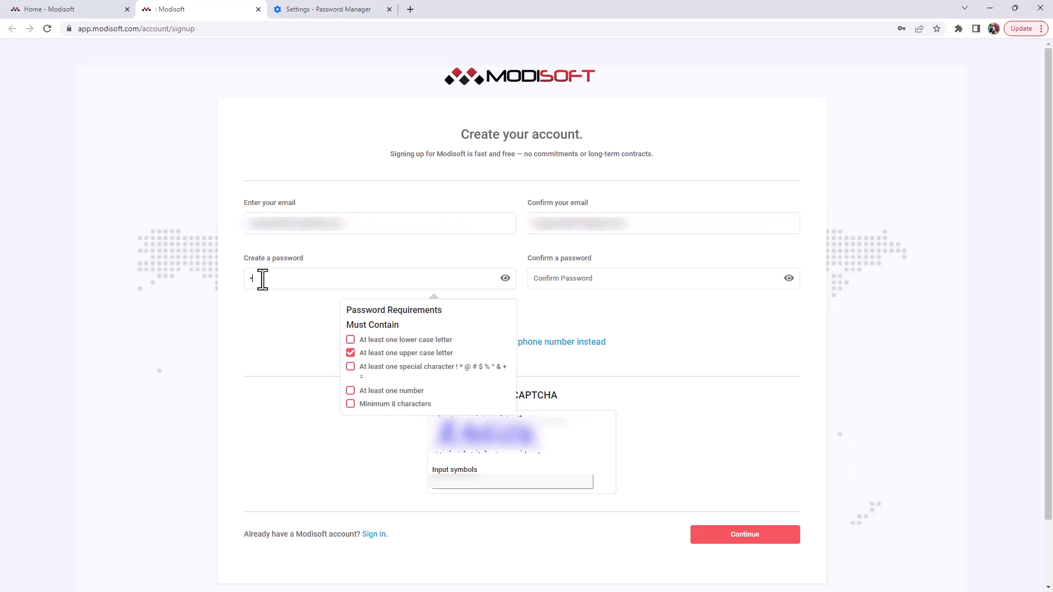
type("•")
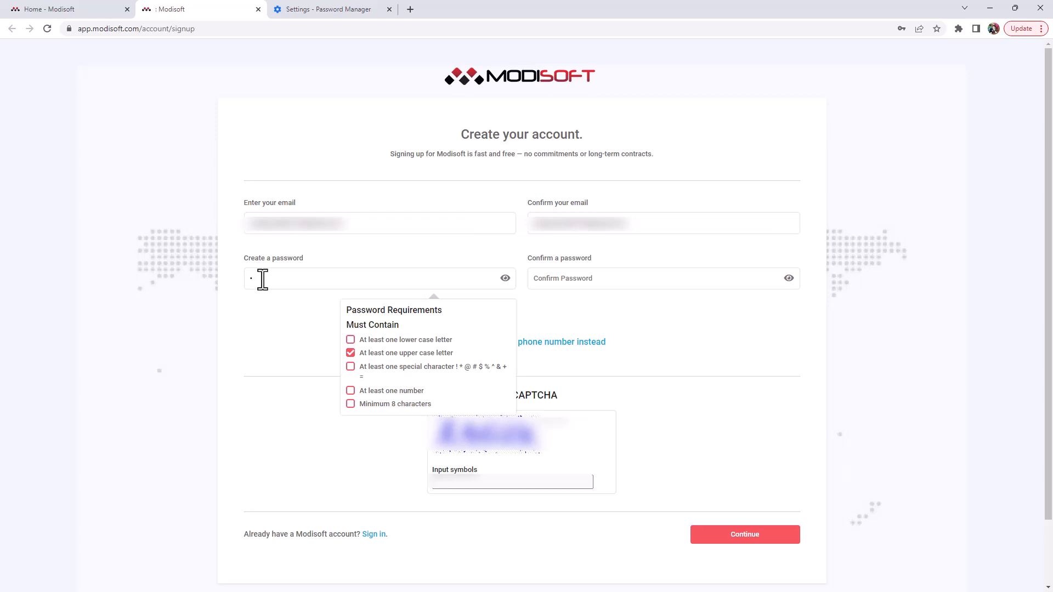
type("a")
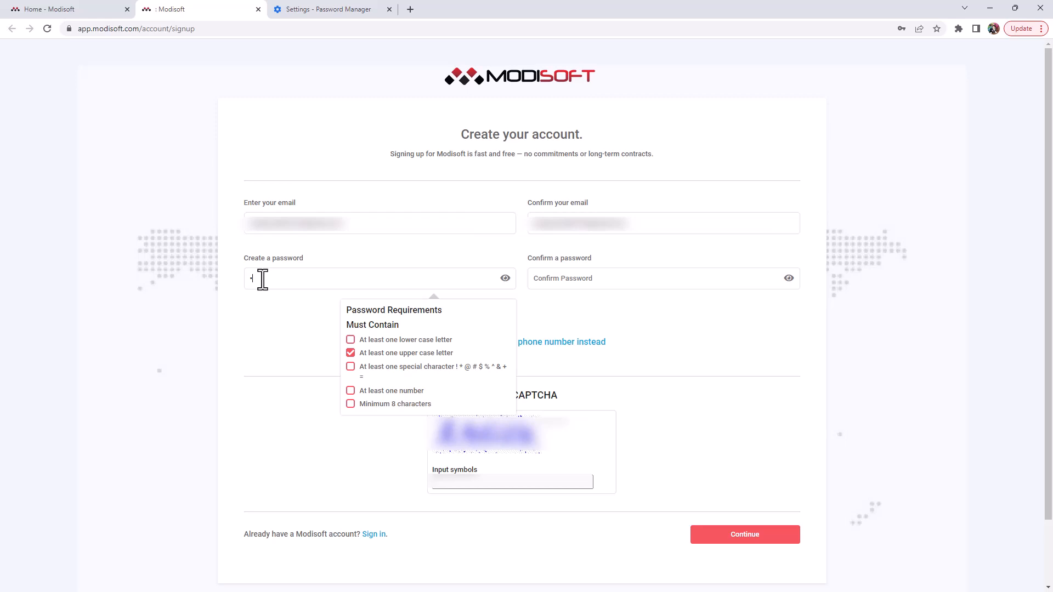
type("a")
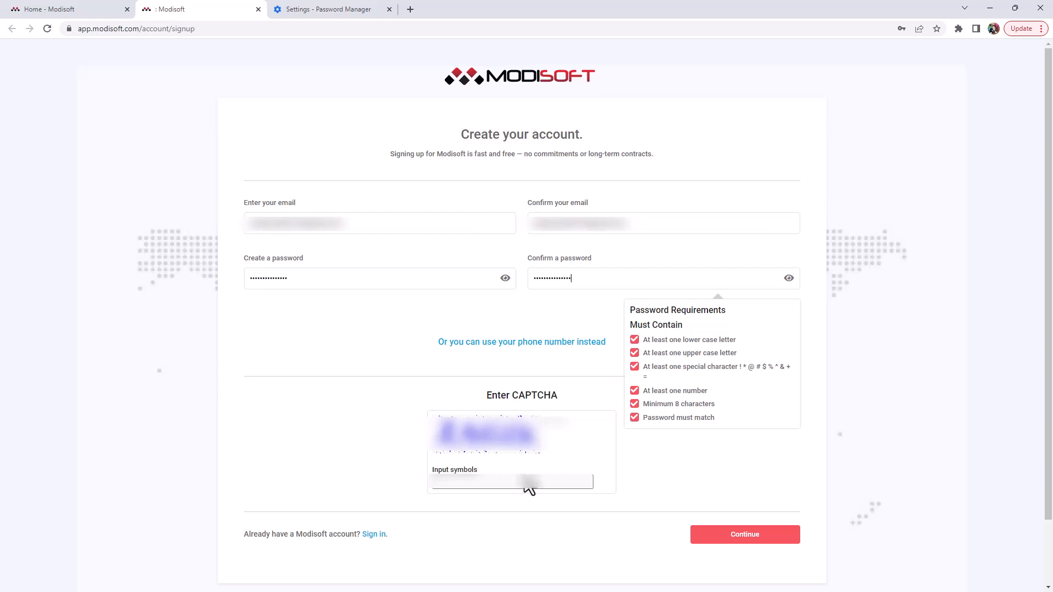
left_click(512, 481)
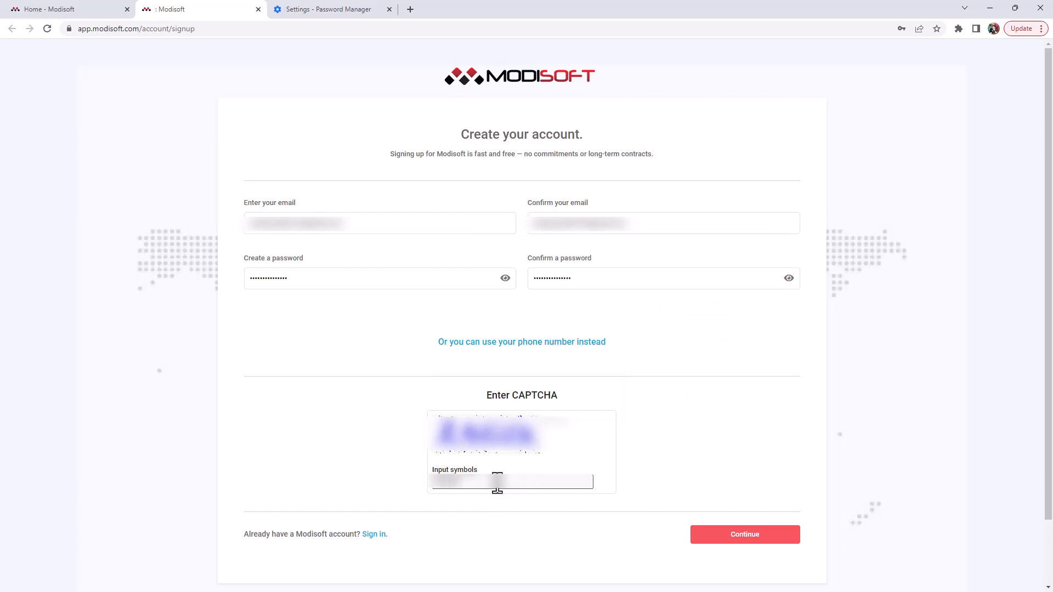
mouse_move(743, 534)
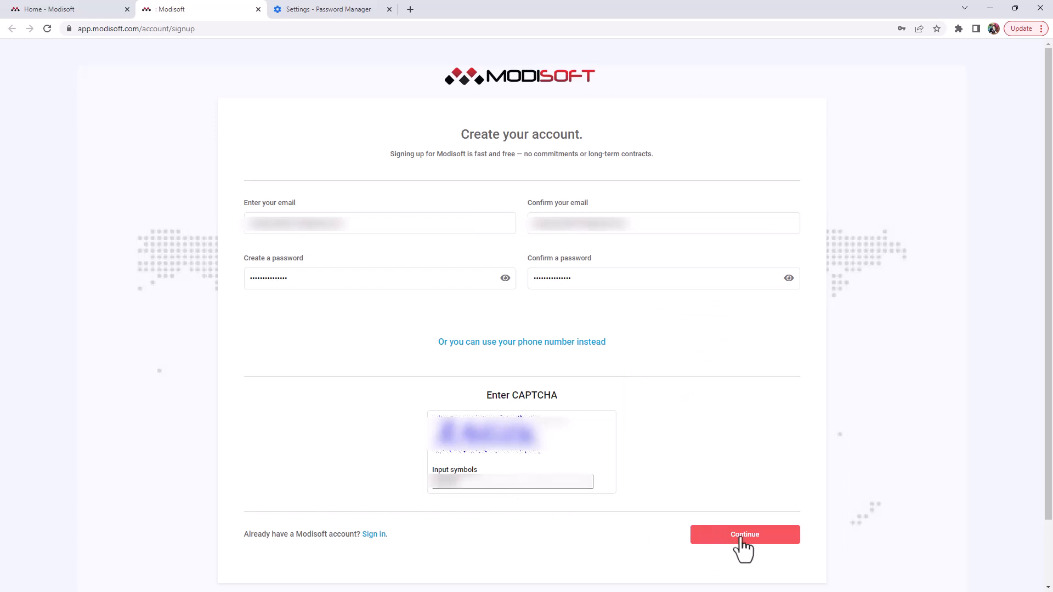
left_click(743, 534)
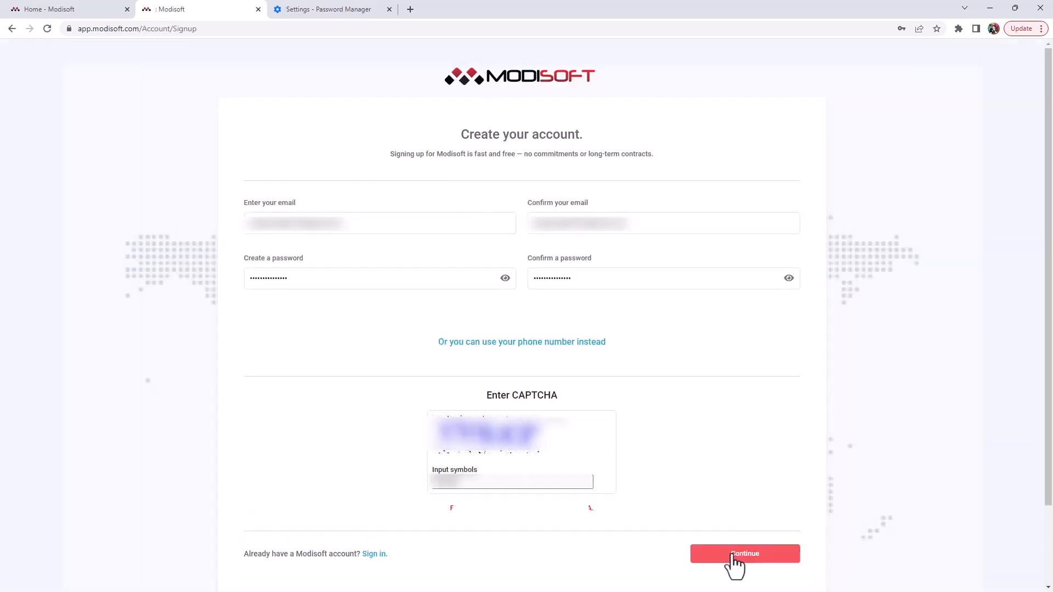
left_click(744, 553)
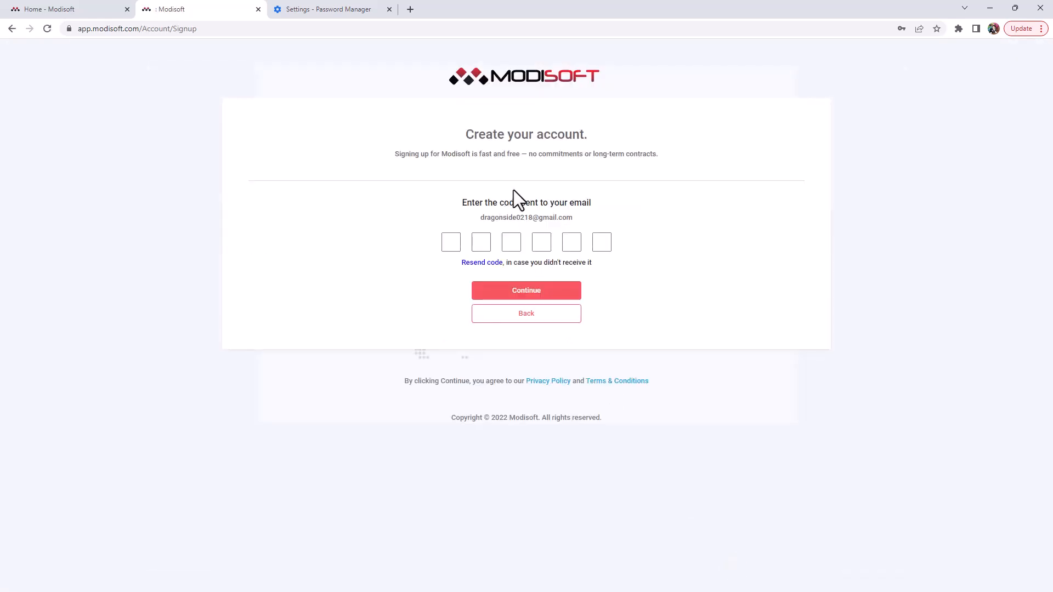
mouse_move(510, 242)
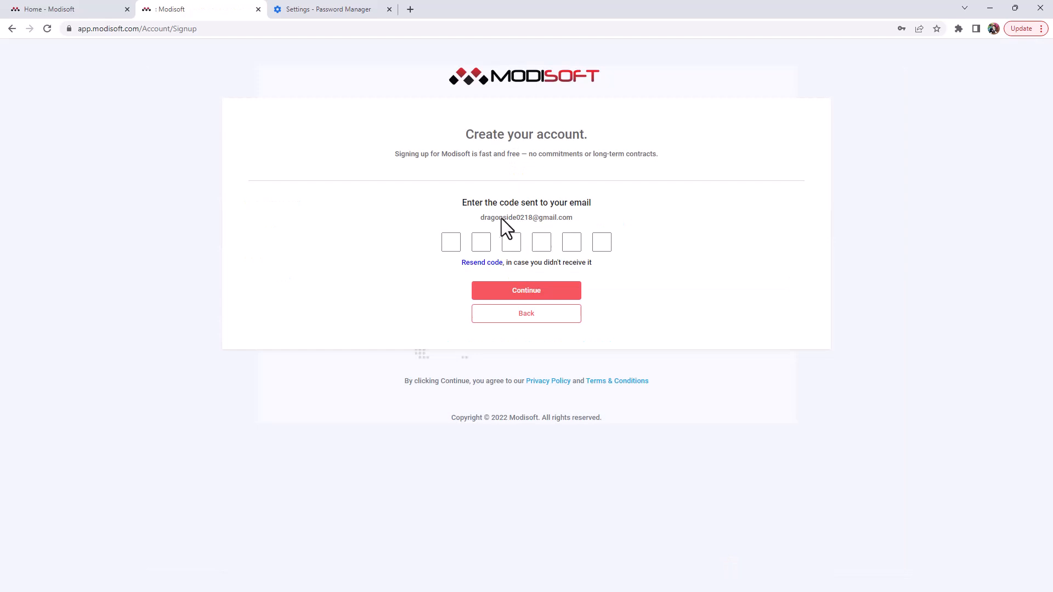
mouse_move(488, 222)
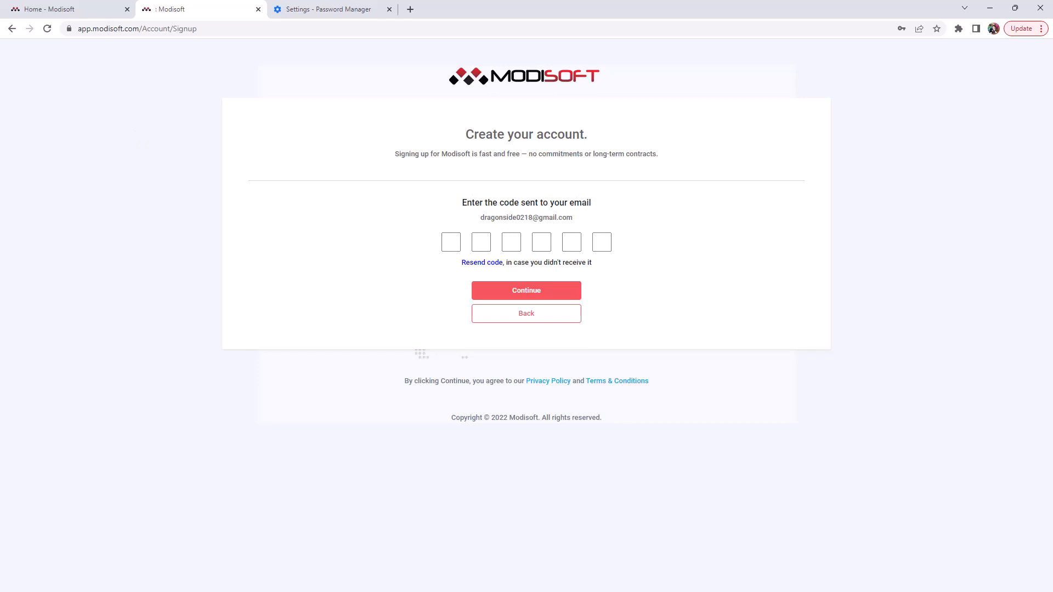
left_click(451, 241)
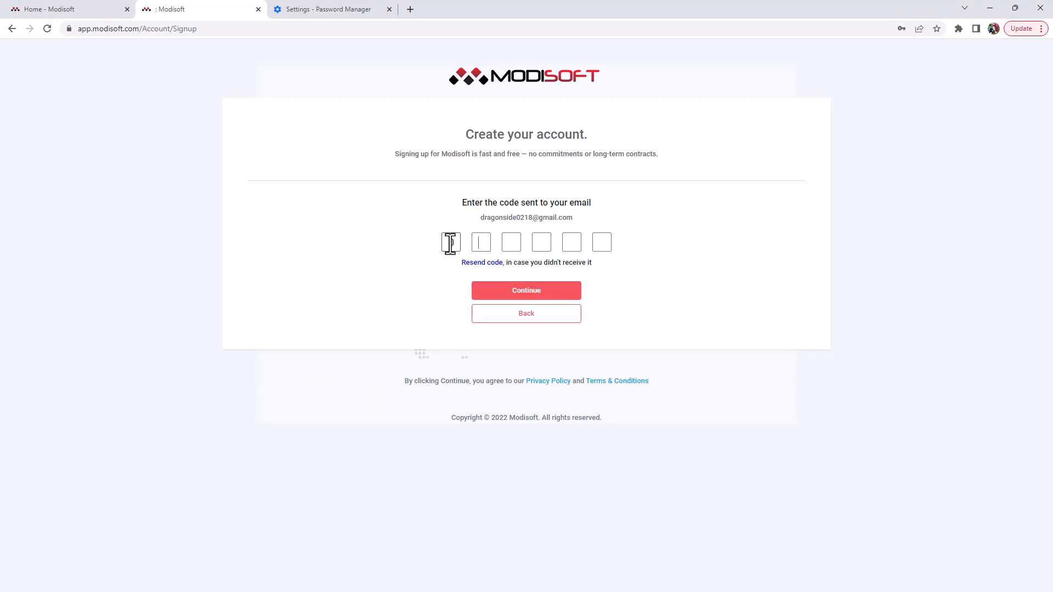
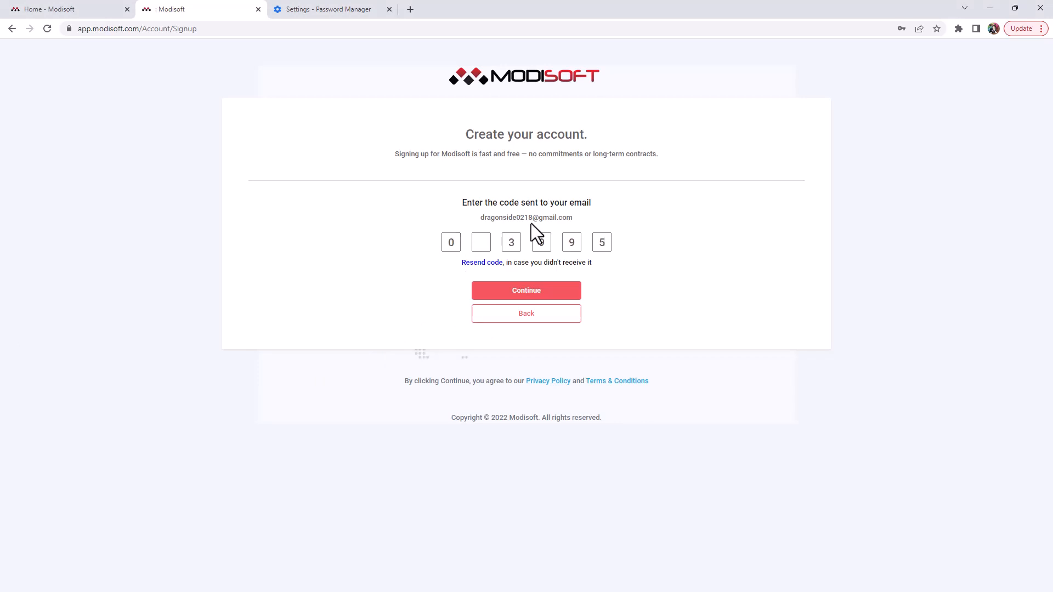
left_click(480, 241)
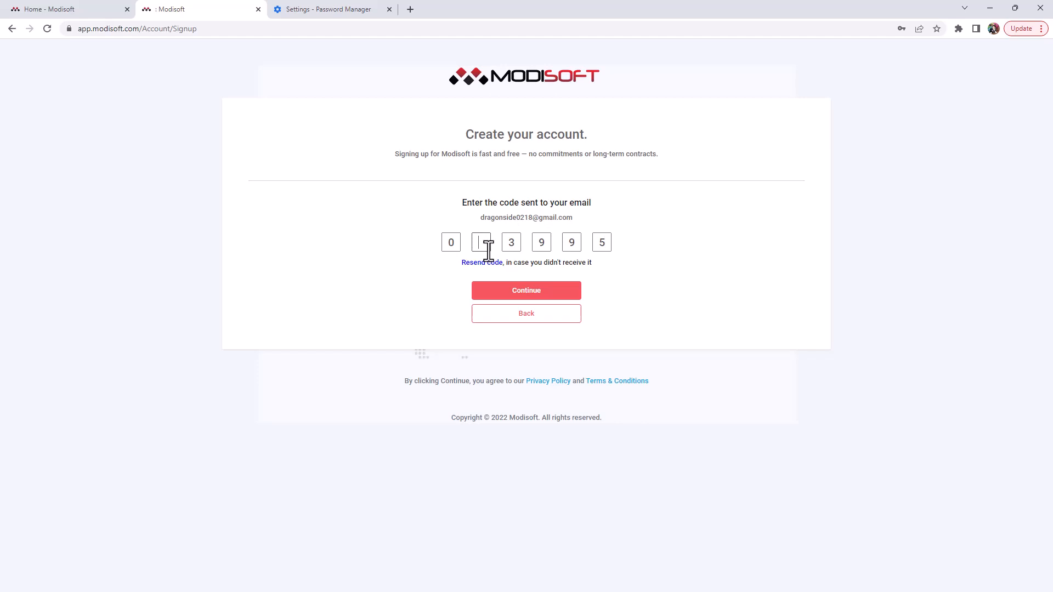
type("8")
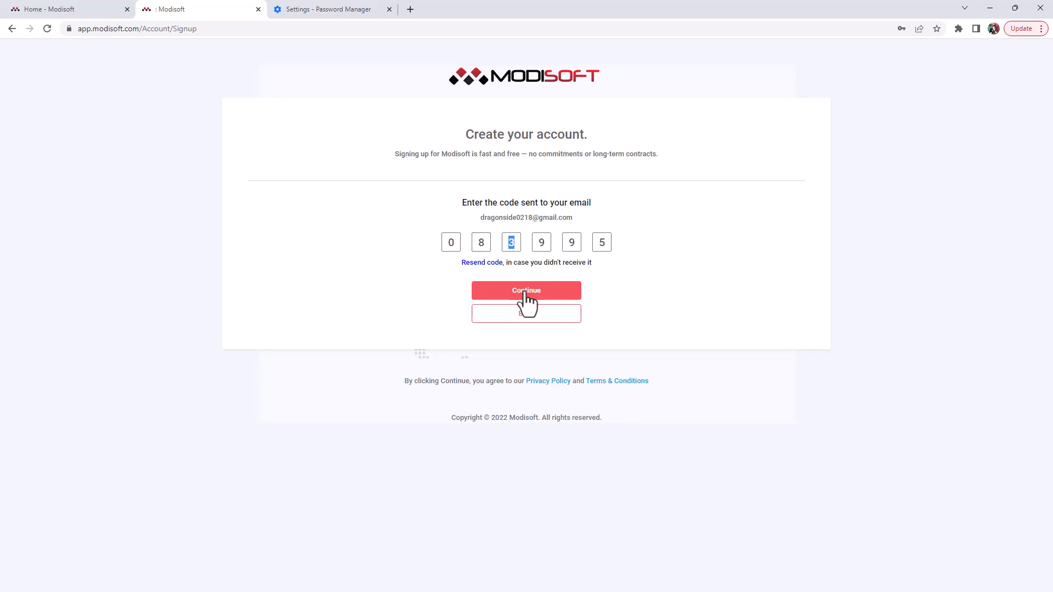
left_click(525, 289)
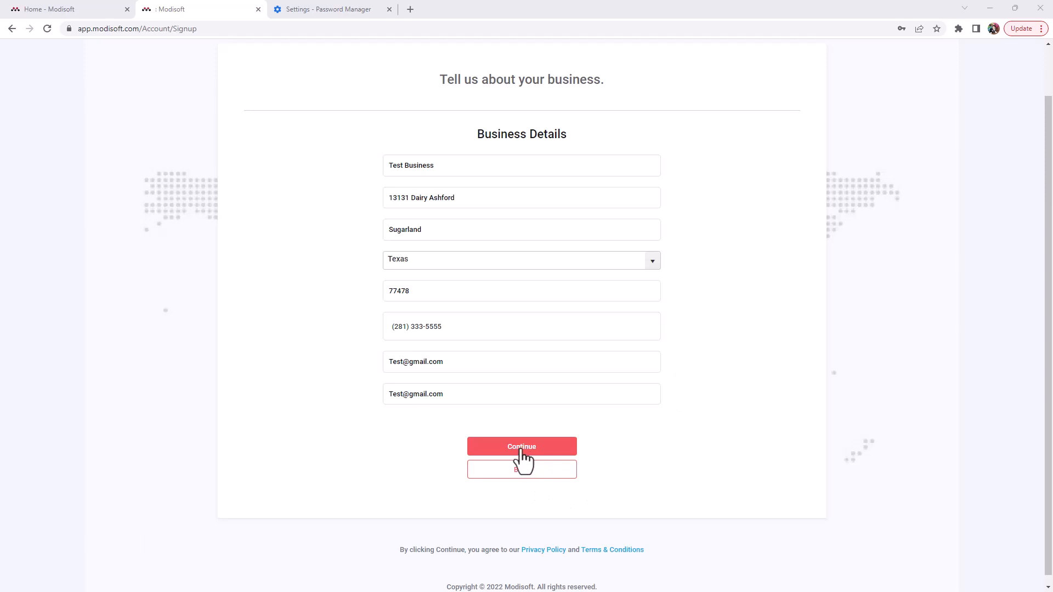
Submit the Test Business details with address, phone and email
left_click(521, 446)
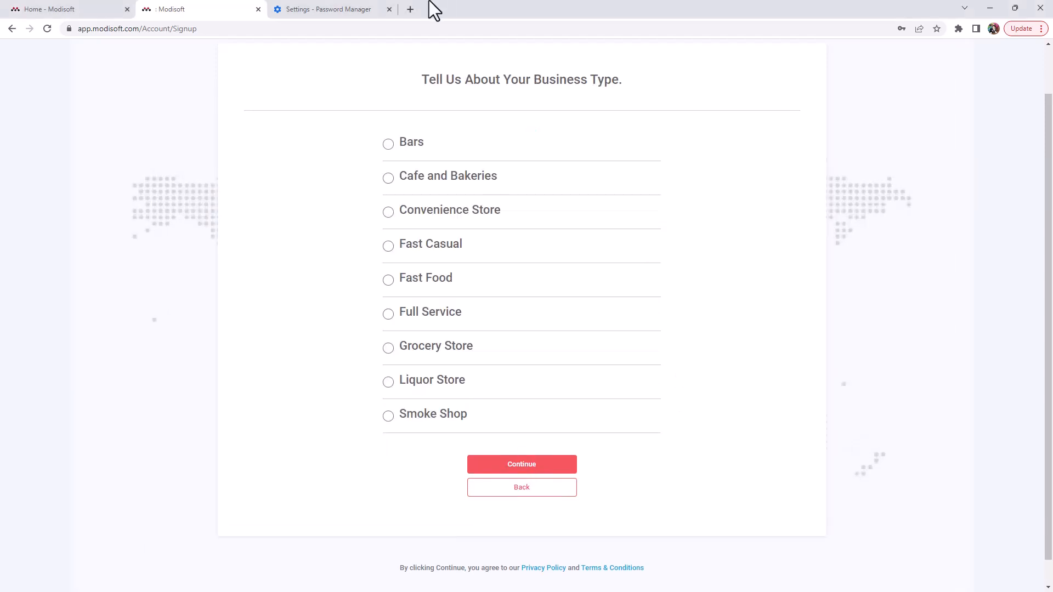
mouse_move(633, 102)
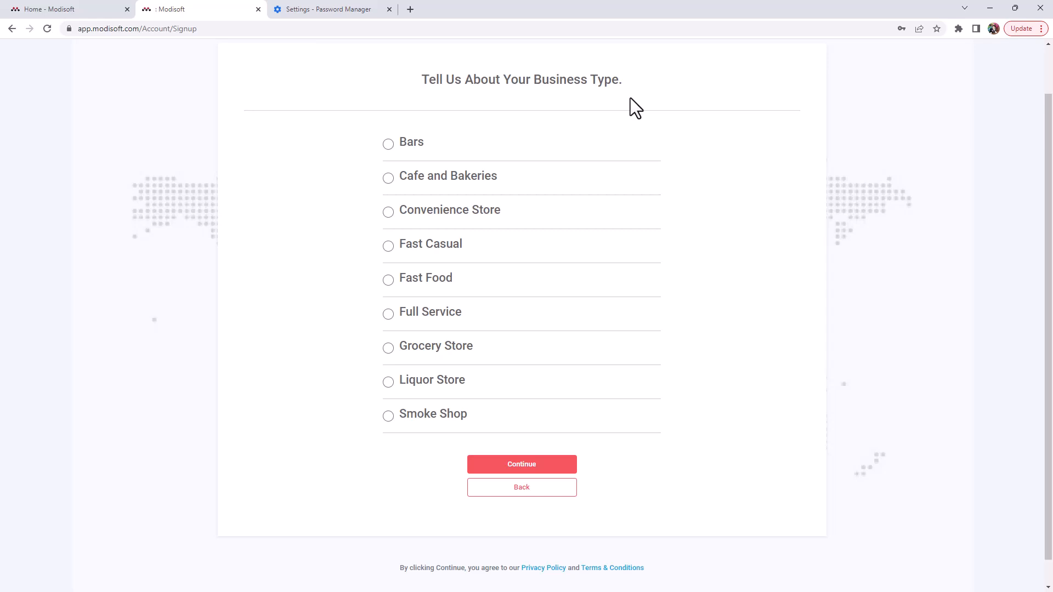
mouse_move(541, 88)
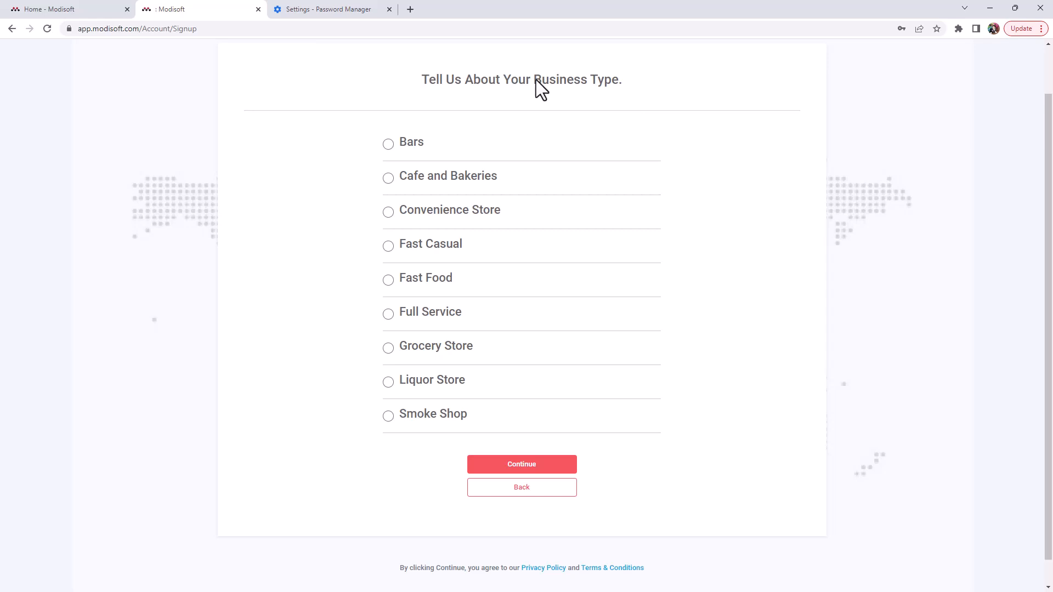
Choose Convenience Store as the business type and continue to owner details
left_click(388, 212)
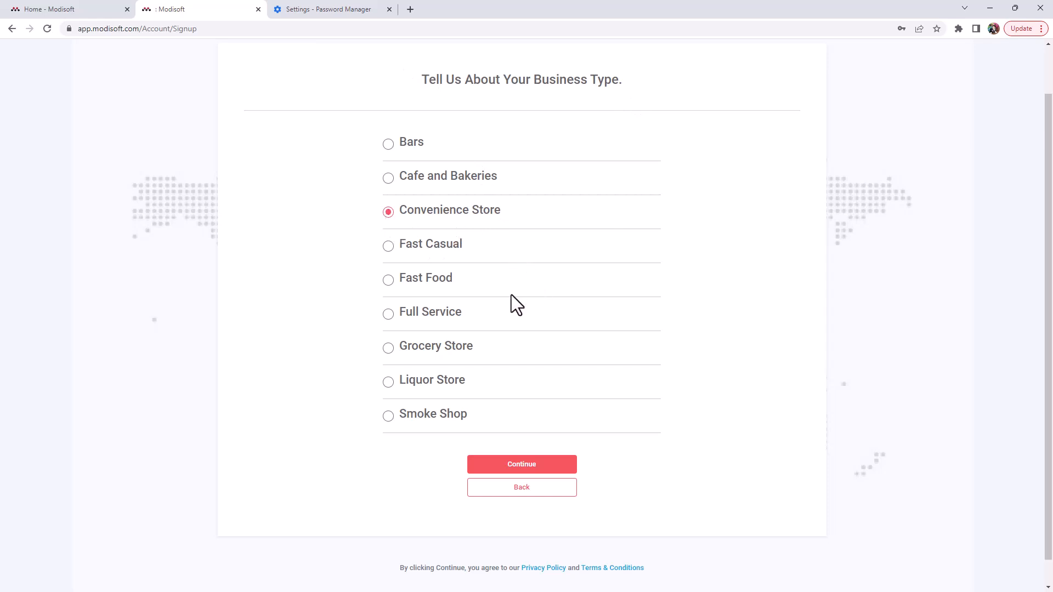
mouse_move(388, 329)
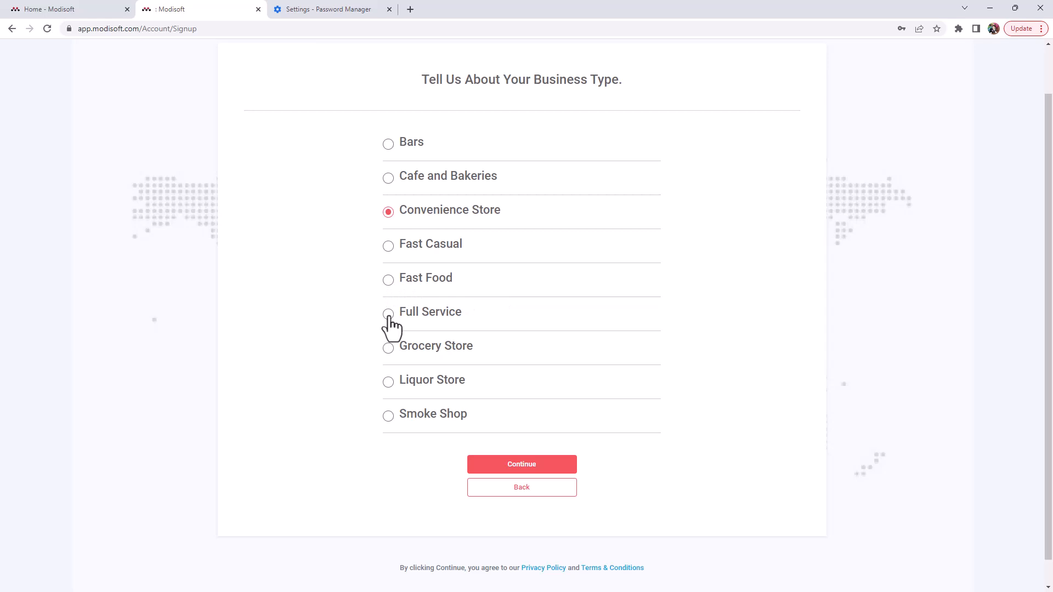
mouse_move(393, 420)
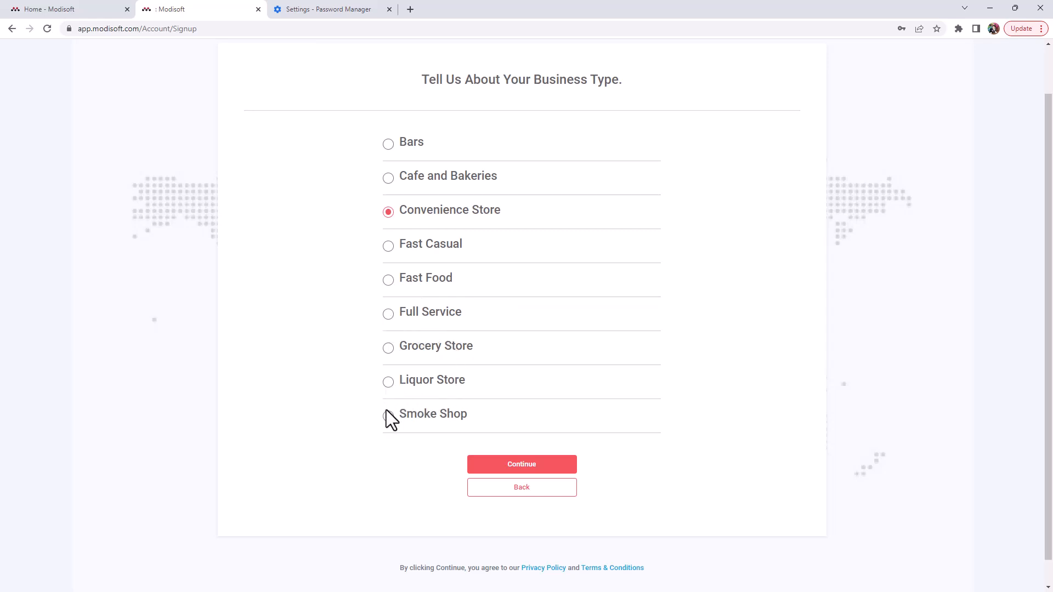
mouse_move(421, 268)
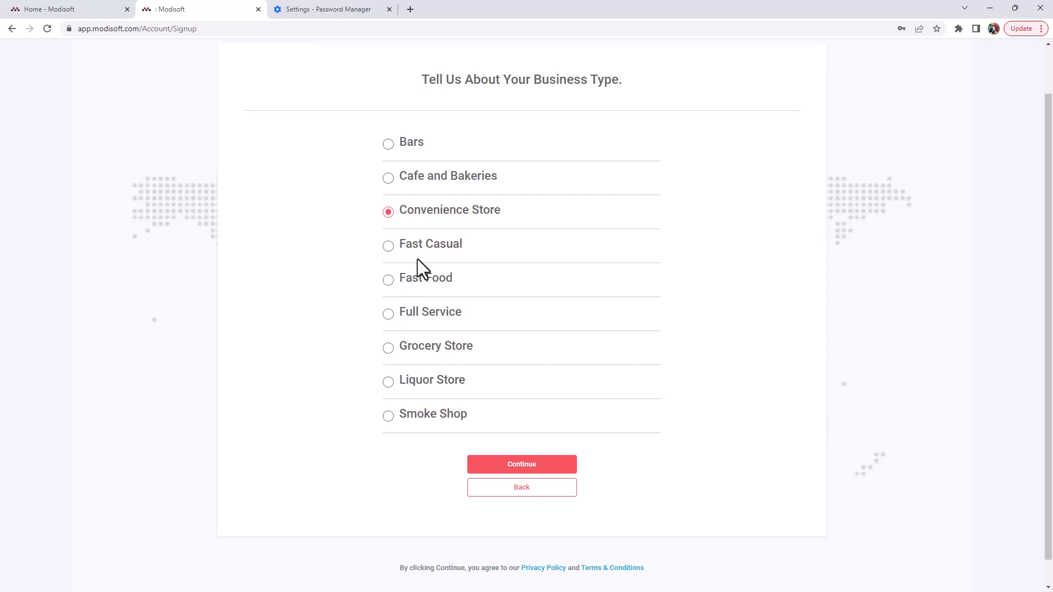
mouse_move(433, 262)
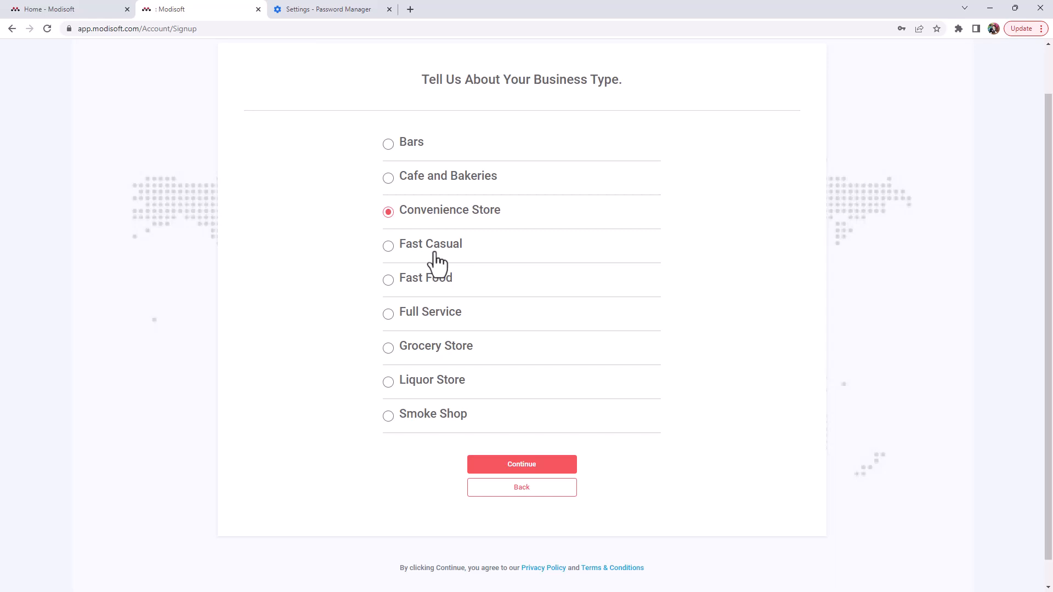
mouse_move(388, 279)
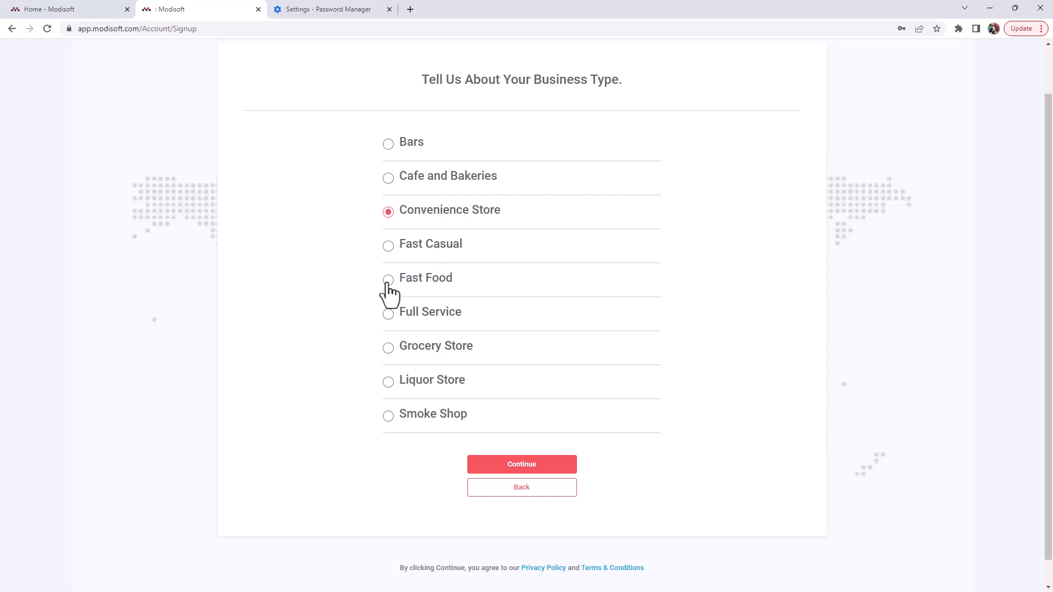
mouse_move(376, 240)
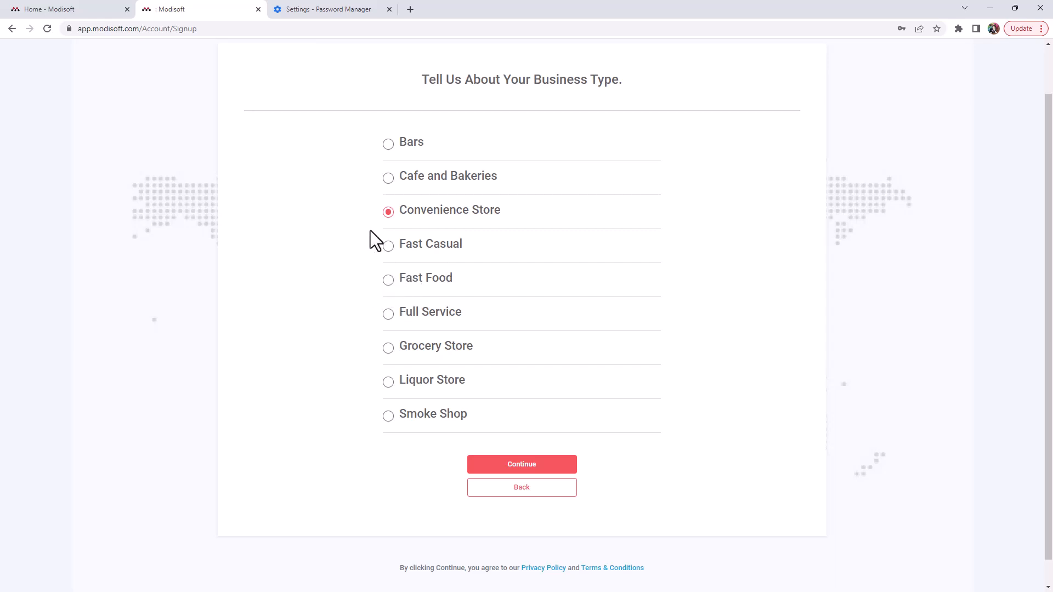
mouse_move(432, 250)
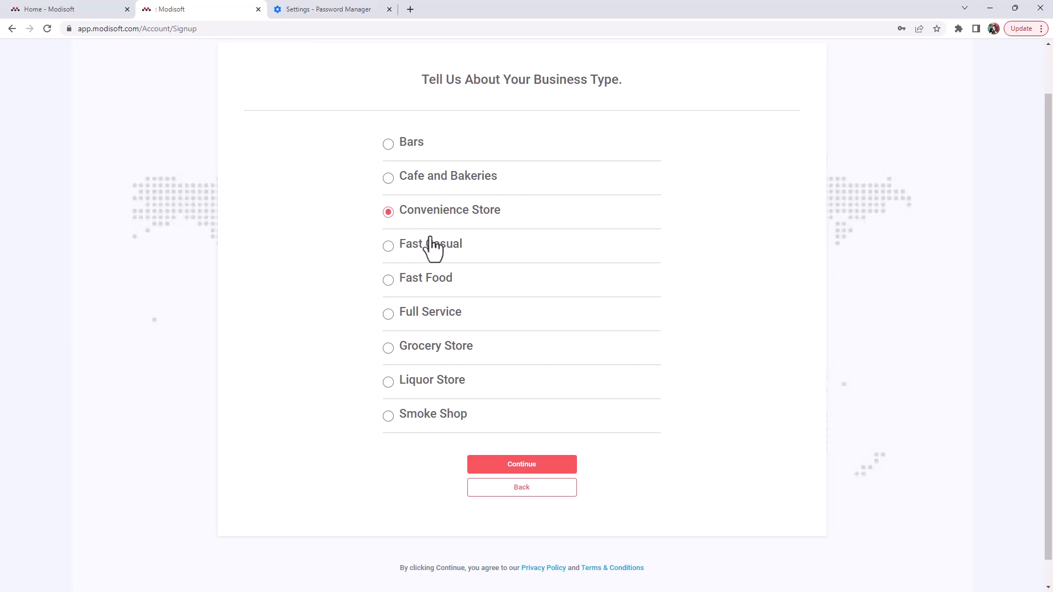
mouse_move(430, 234)
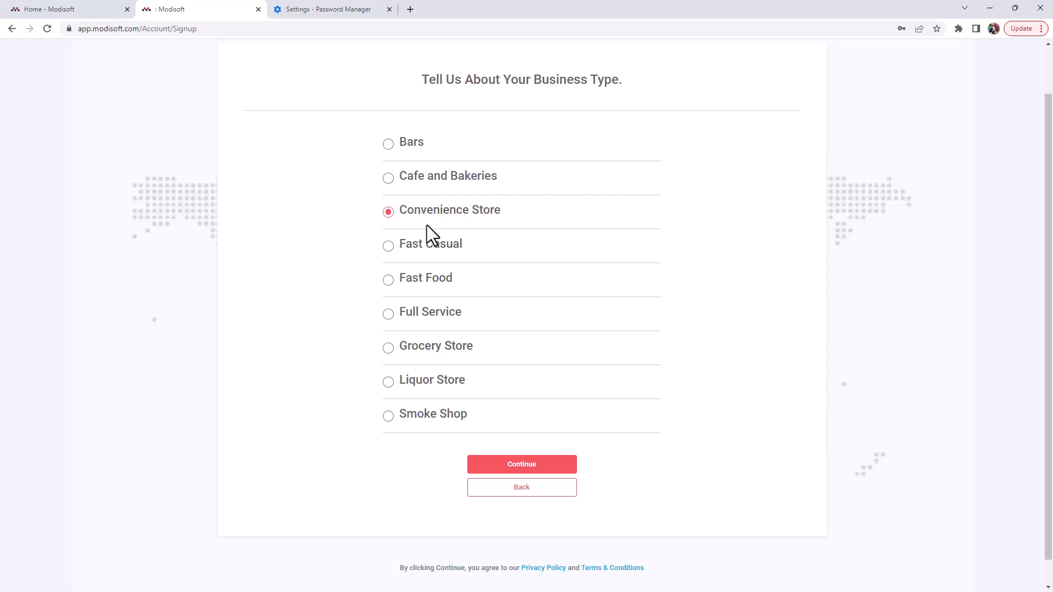
mouse_move(399, 220)
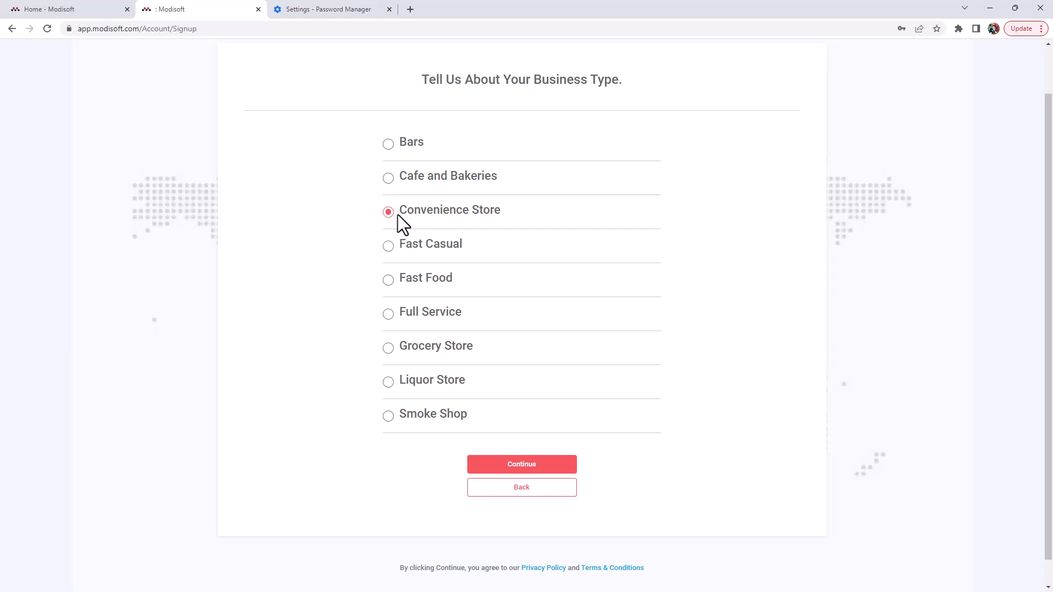
mouse_move(429, 221)
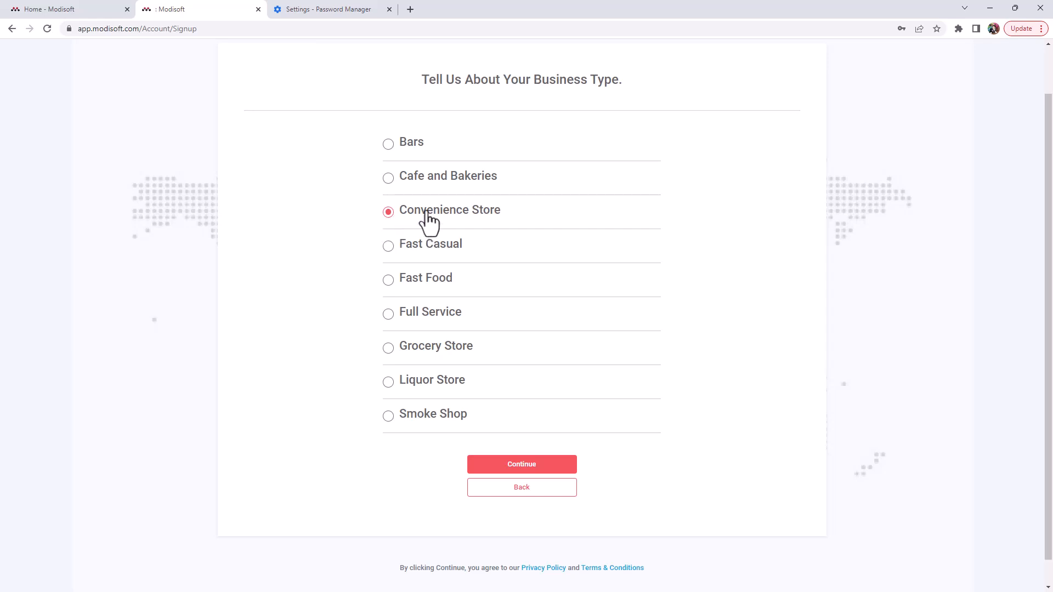
mouse_move(467, 399)
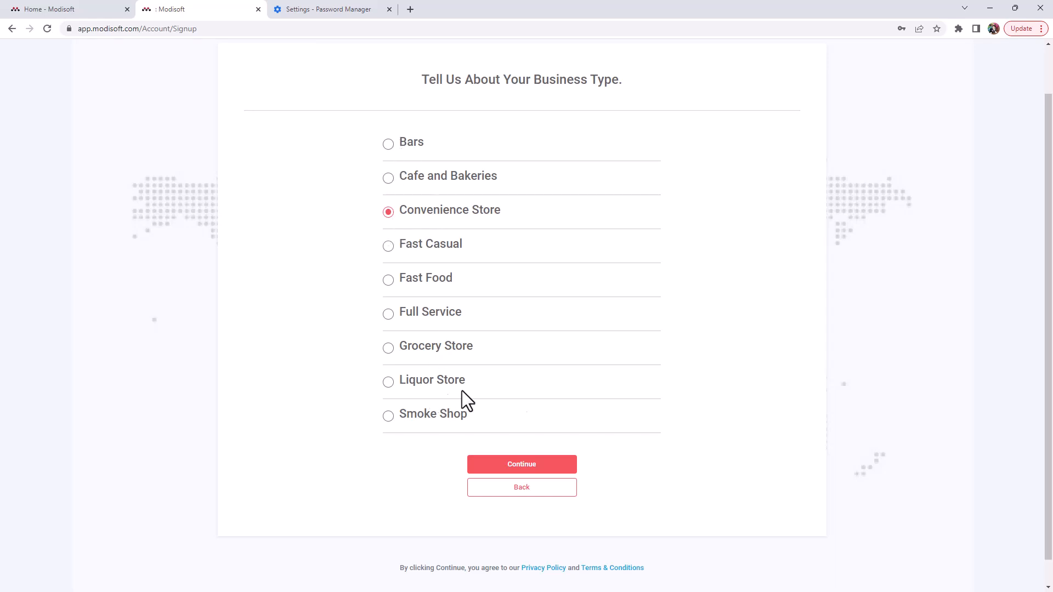
left_click(521, 464)
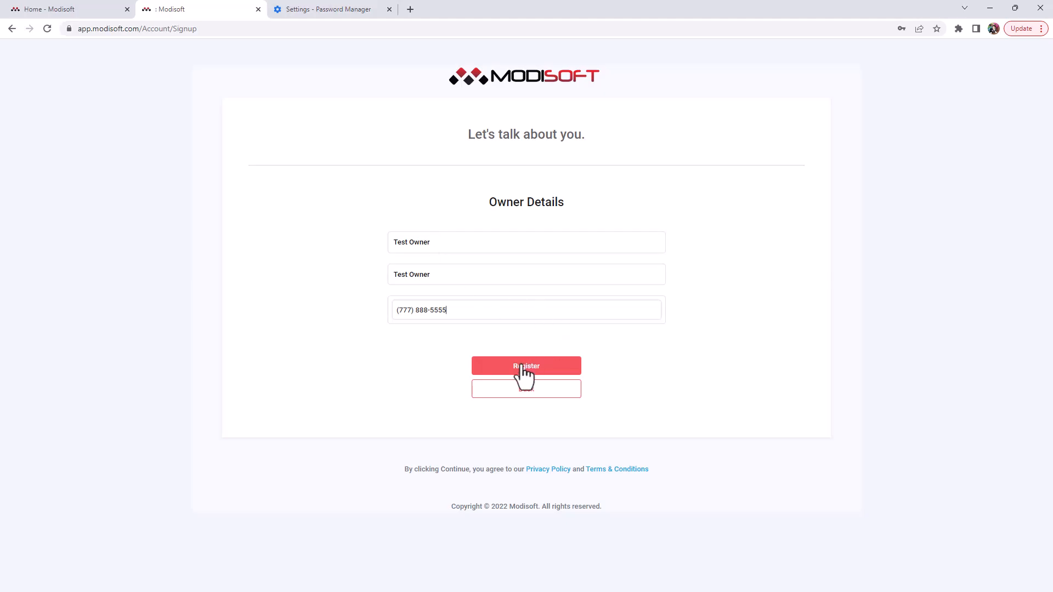
left_click(525, 365)
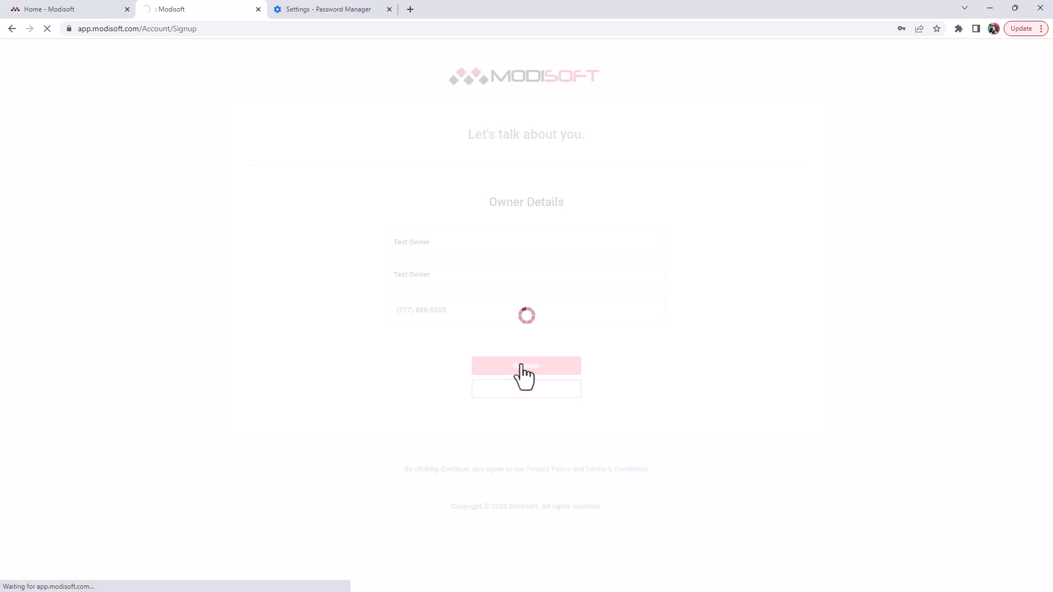
left_click(526, 365)
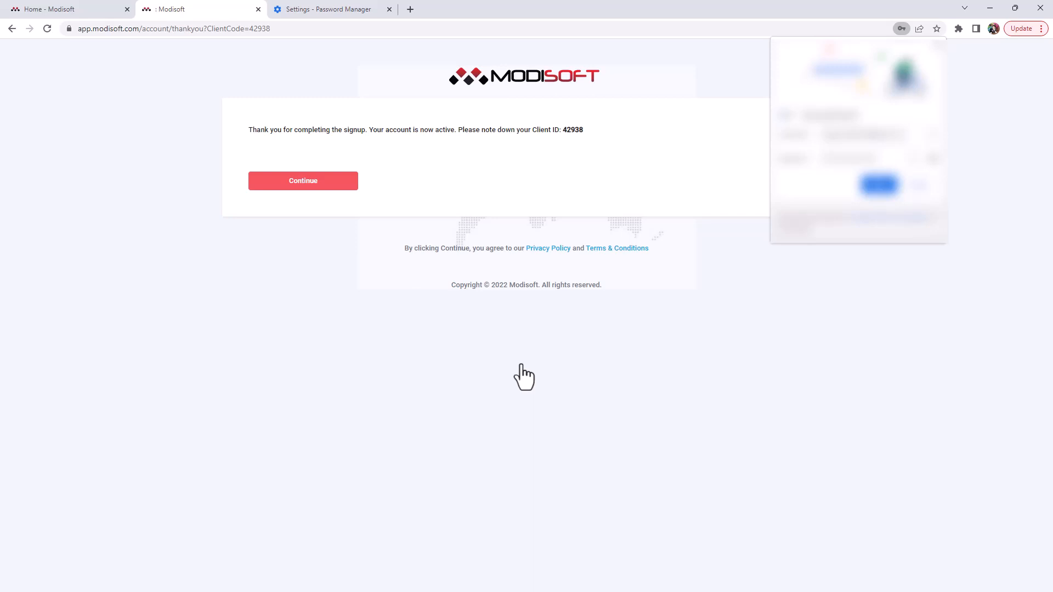
mouse_move(569, 129)
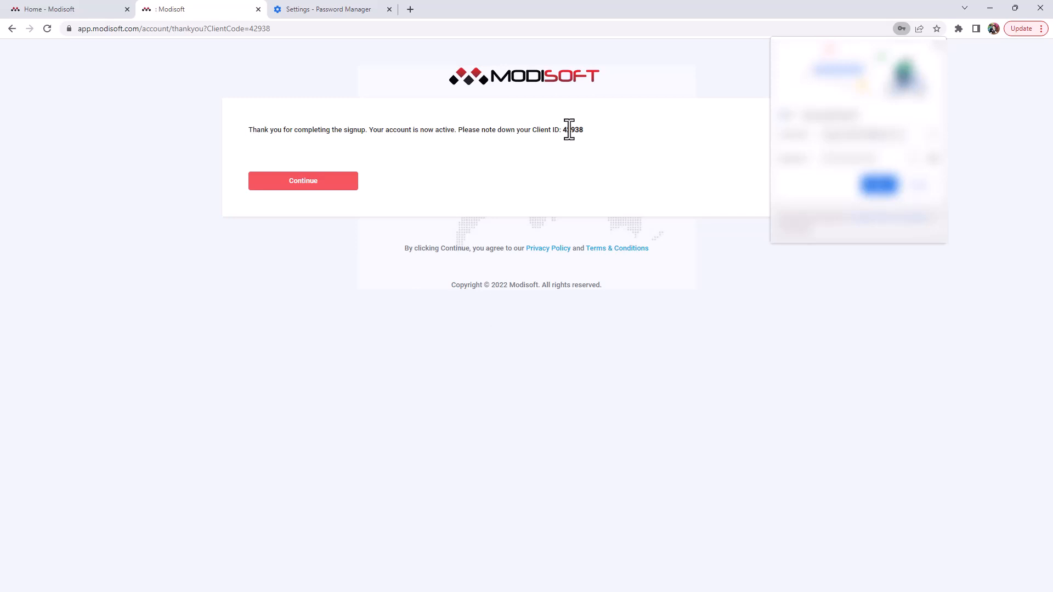
mouse_move(587, 134)
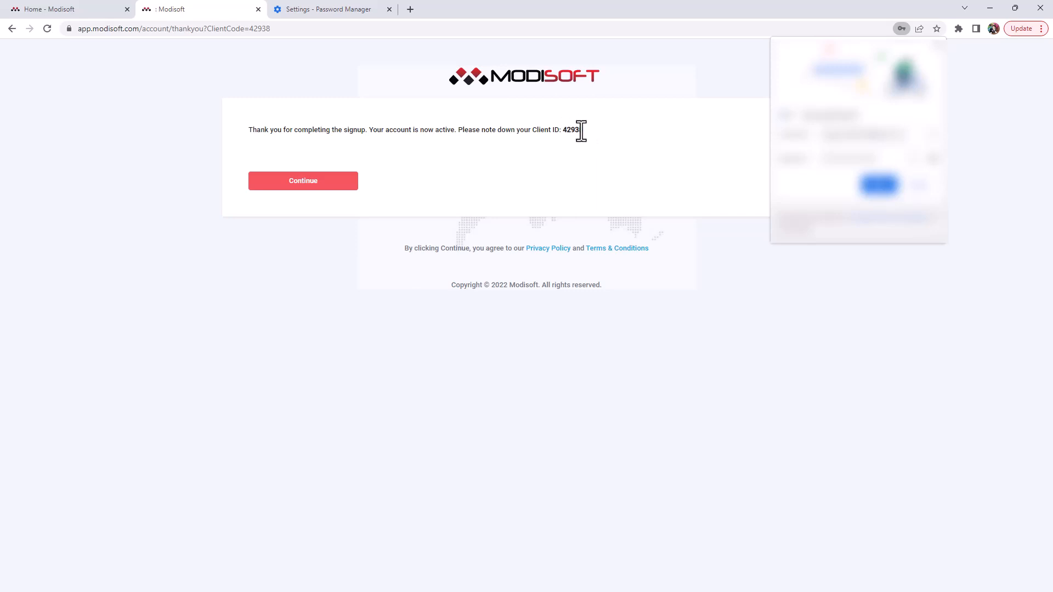
mouse_move(590, 139)
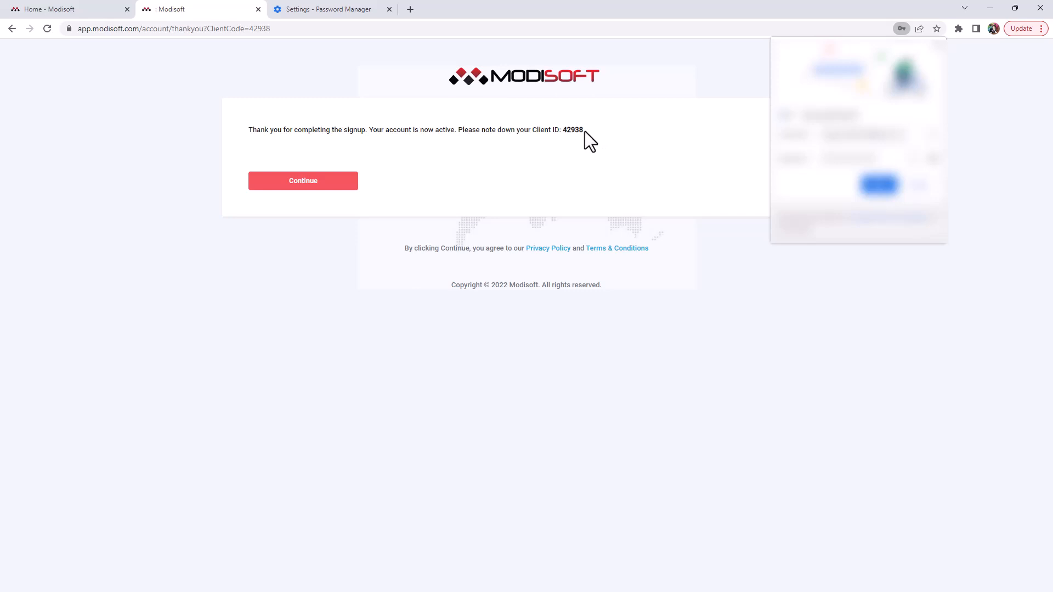
mouse_move(568, 133)
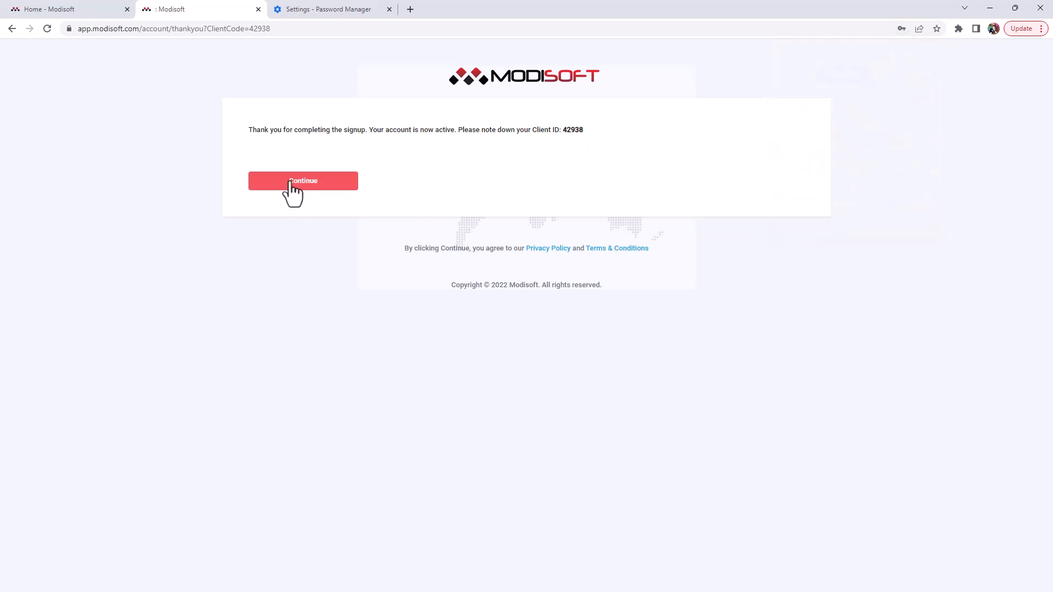
Log in from the thank-you page with the new account's email and password
left_click(303, 181)
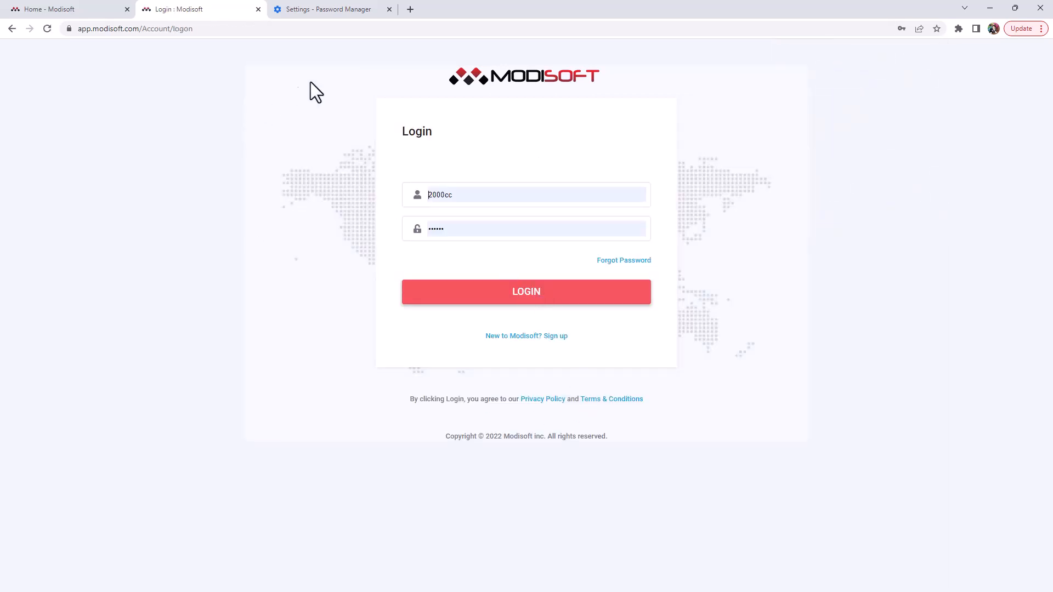
mouse_move(710, 85)
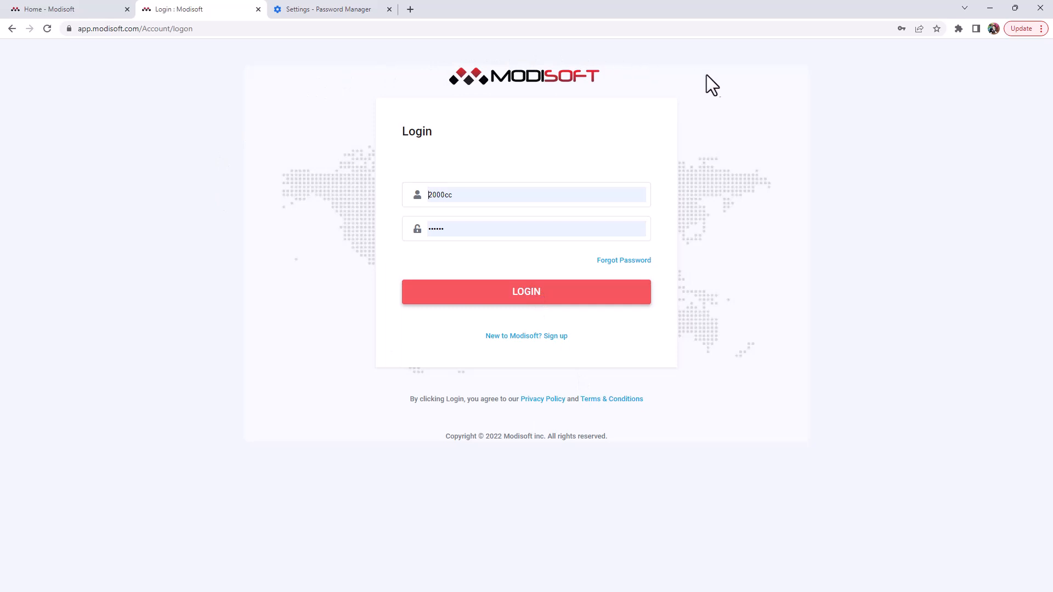
mouse_move(562, 100)
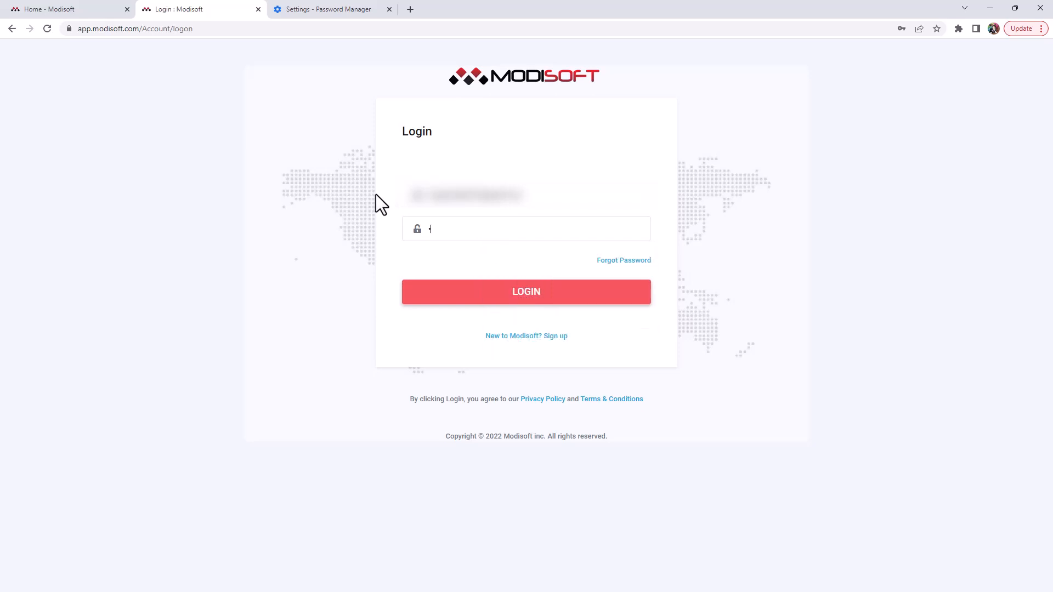
type("password")
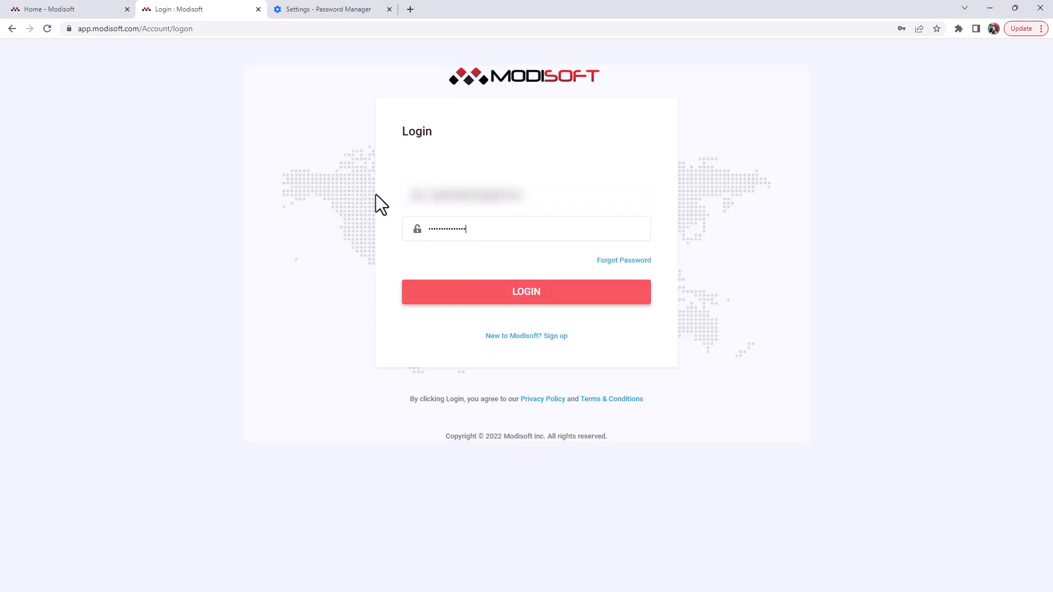
left_click(526, 291)
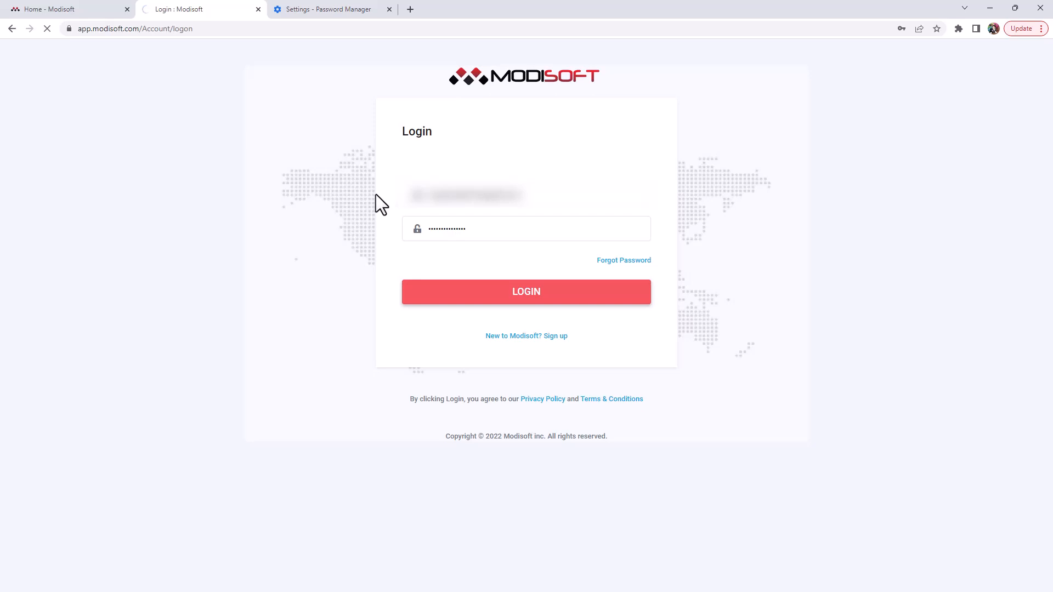
left_click(525, 291)
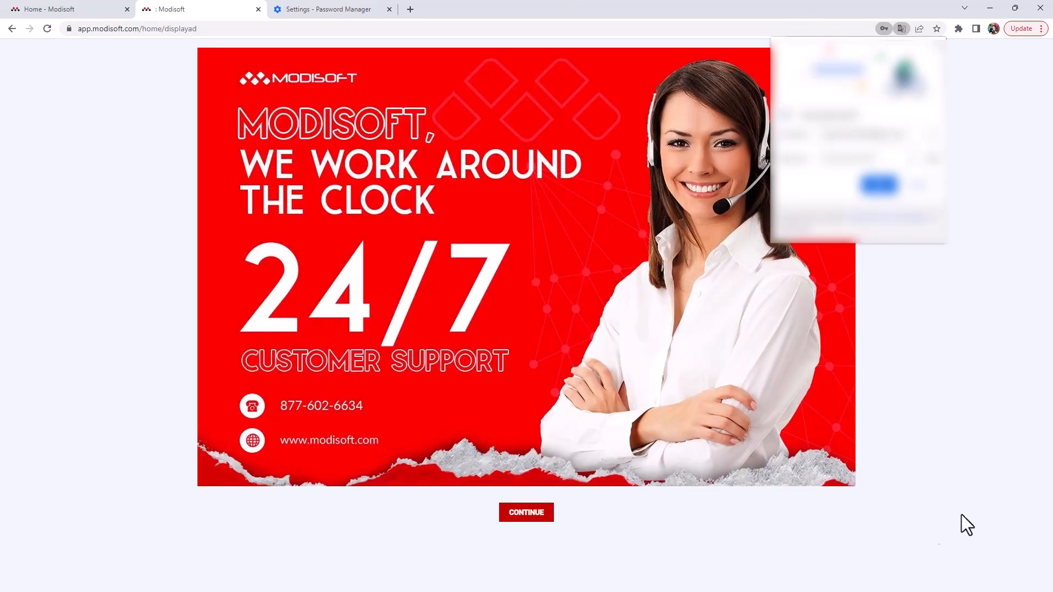
Continue past the 24/7 support announcement to the Select Store page listing Test Business
left_click(525, 512)
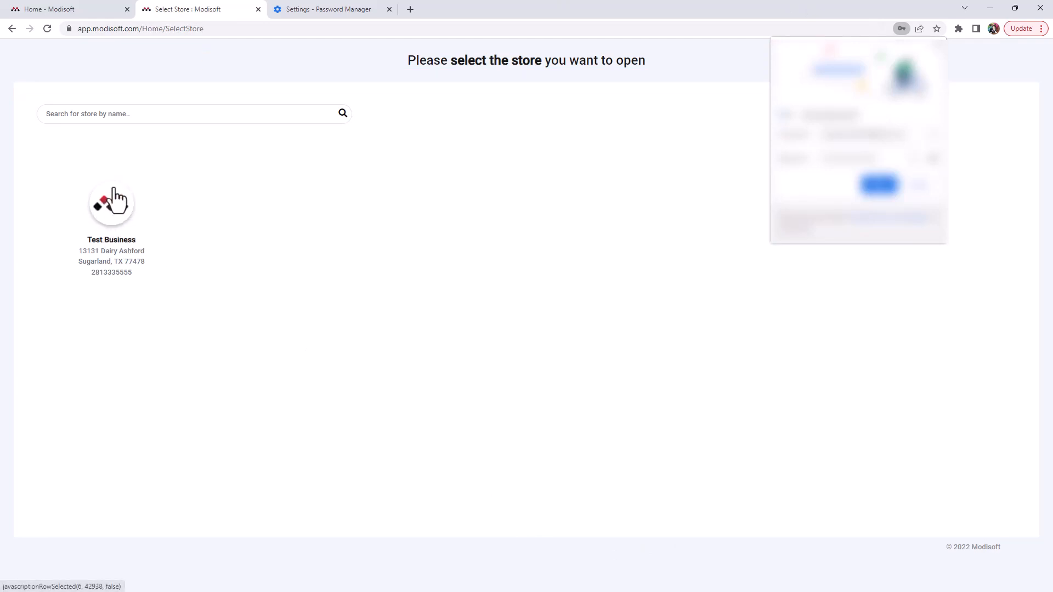
mouse_move(115, 214)
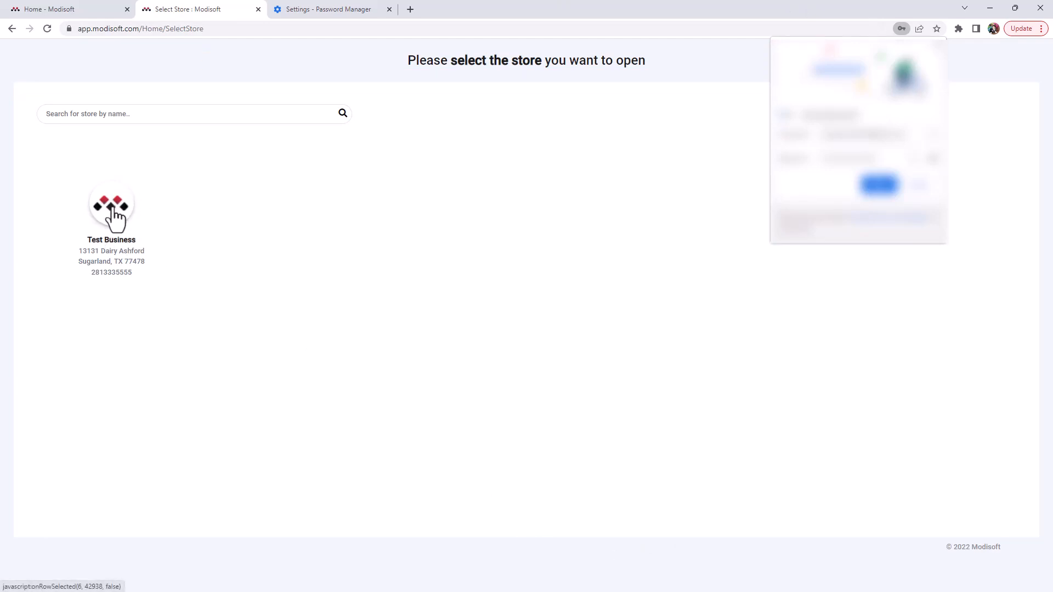
mouse_move(946, 57)
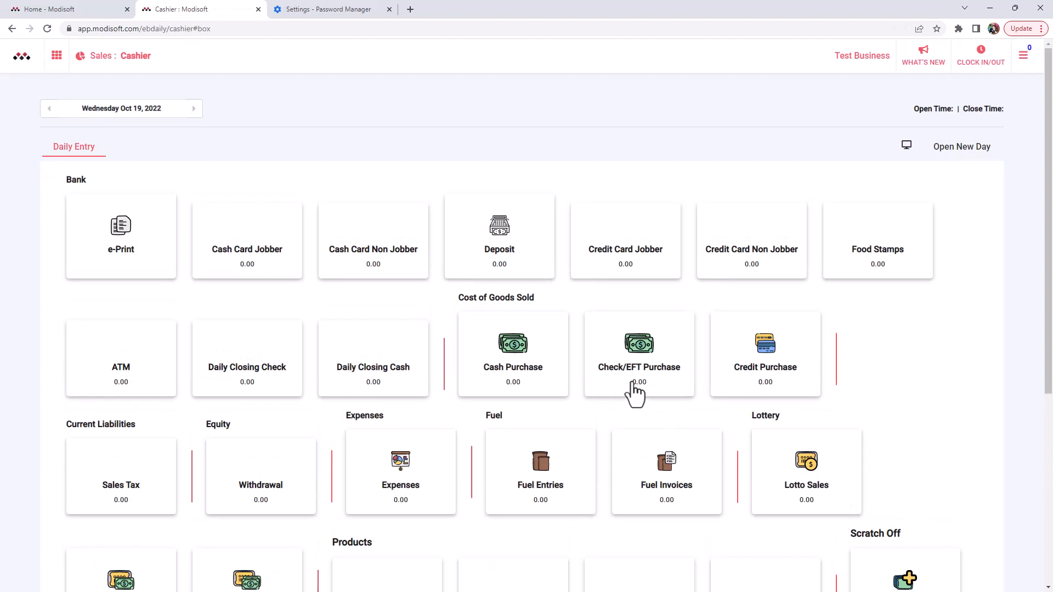
mouse_move(247, 111)
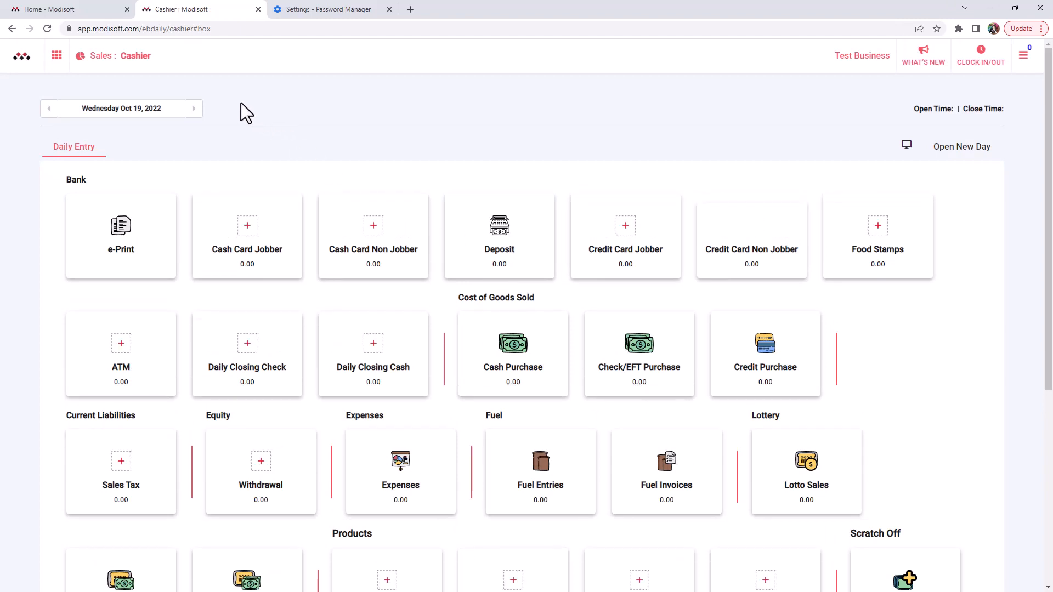
mouse_move(268, 107)
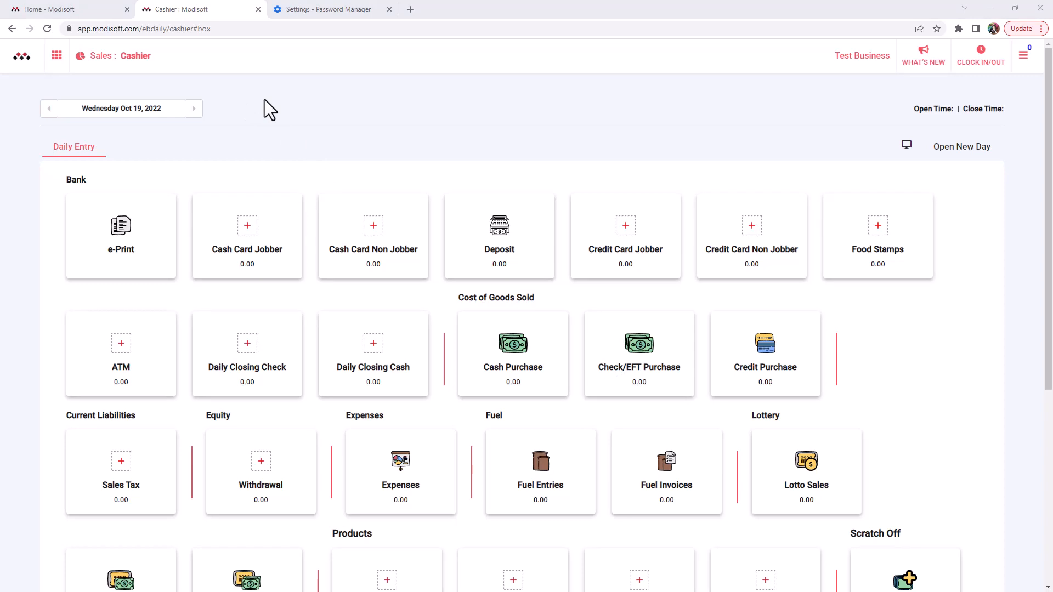